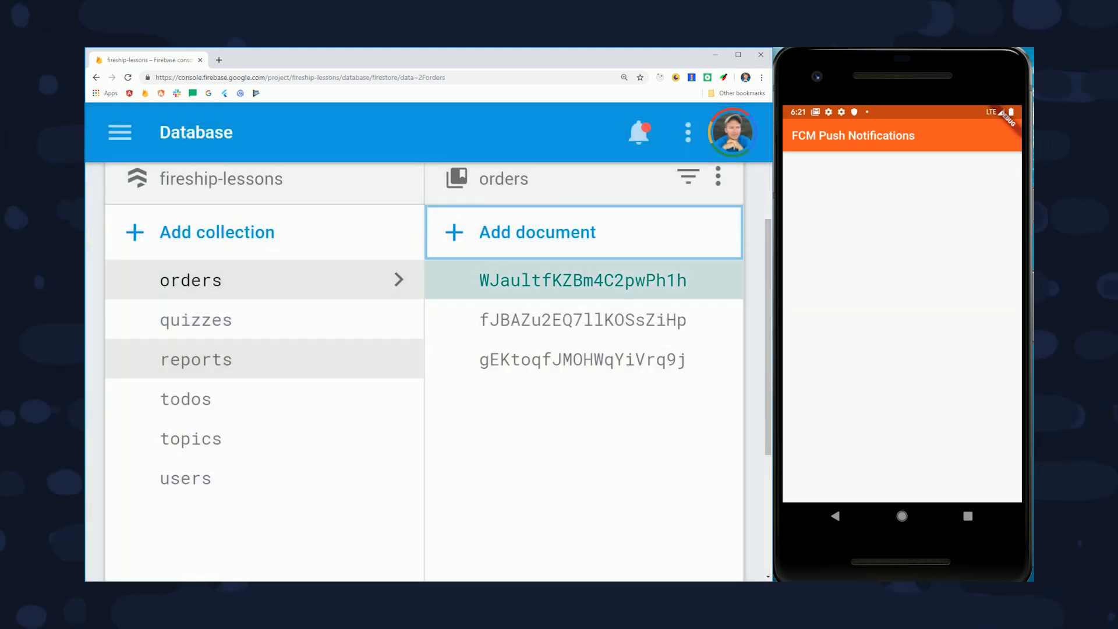
# - Open Cloud Messaging for the fireship project and dismiss the 'New Order!' phone notification
pyautogui.click(581, 279)
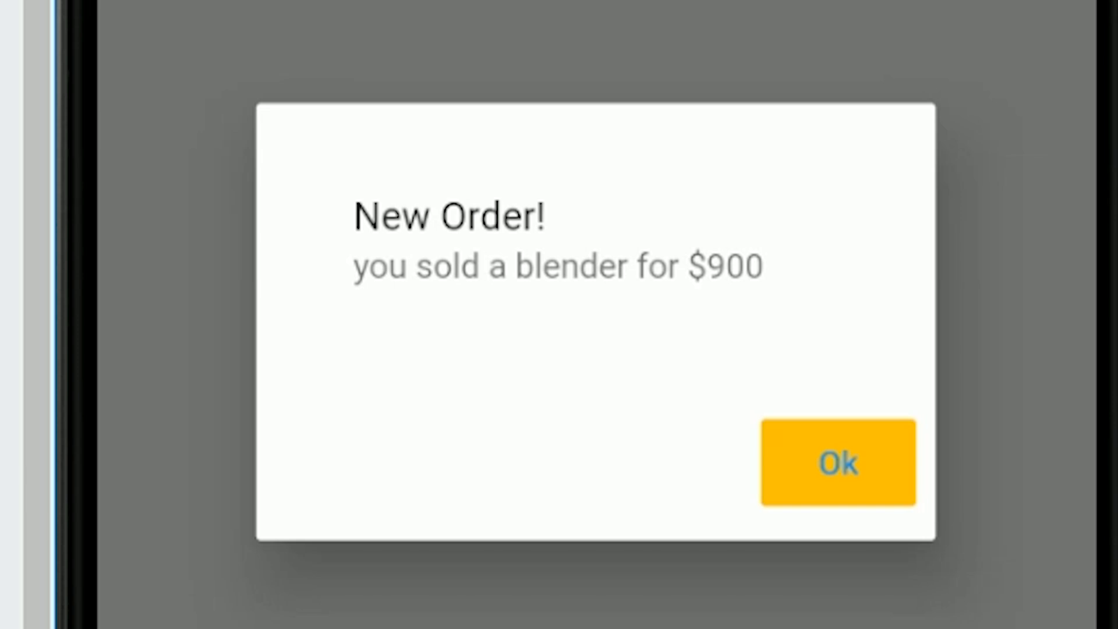
pyautogui.click(838, 461)
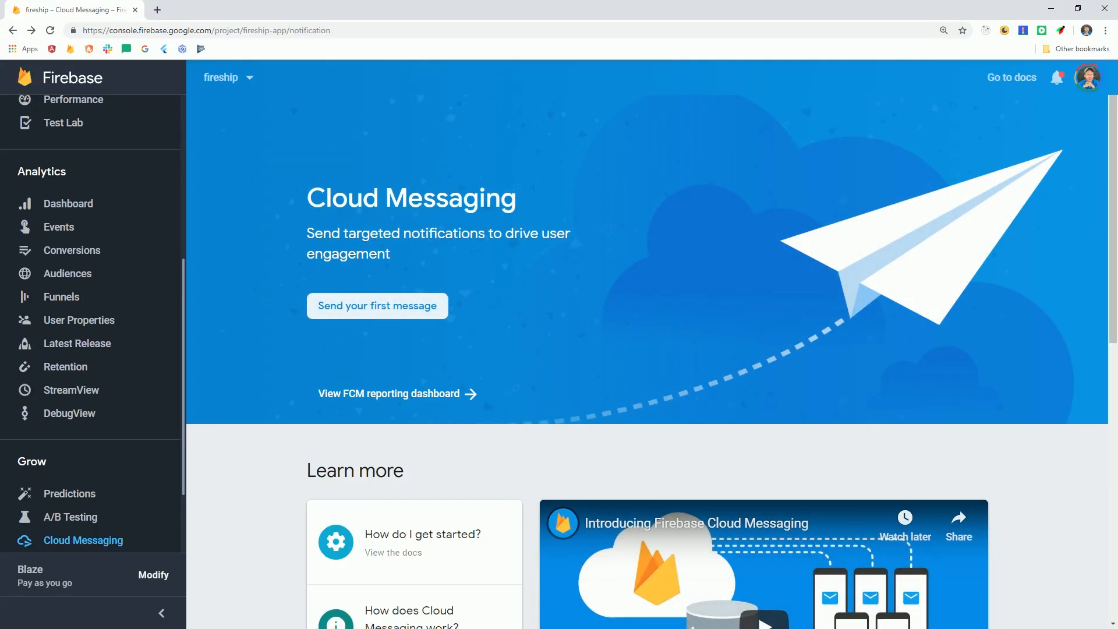
# - Start a first notification message and enter its title and text
pyautogui.click(377, 305)
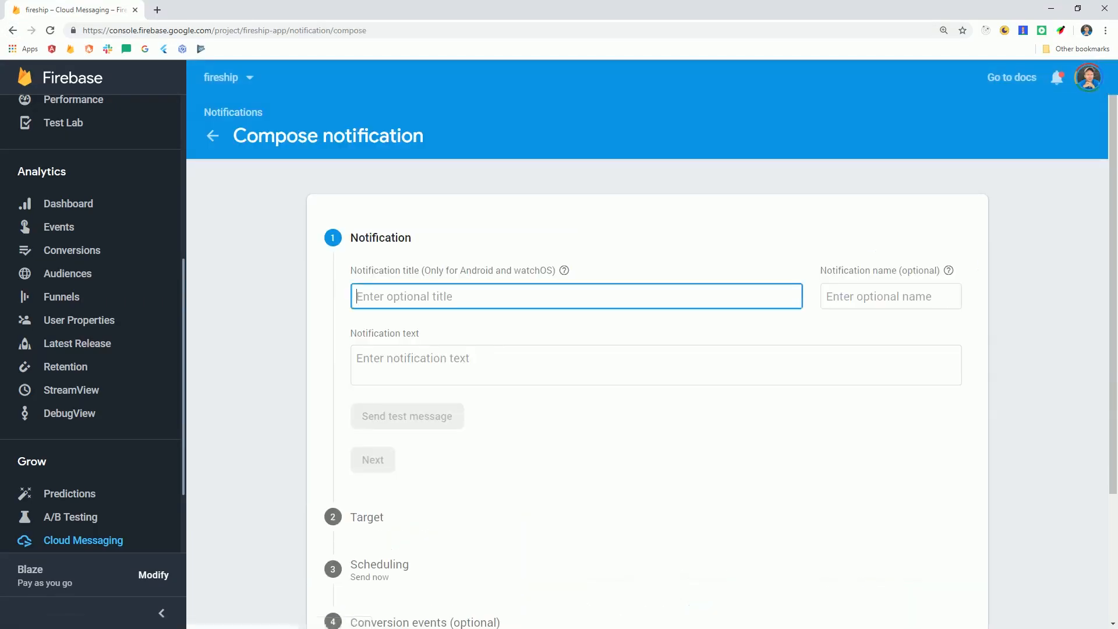
pyautogui.write('Hey')
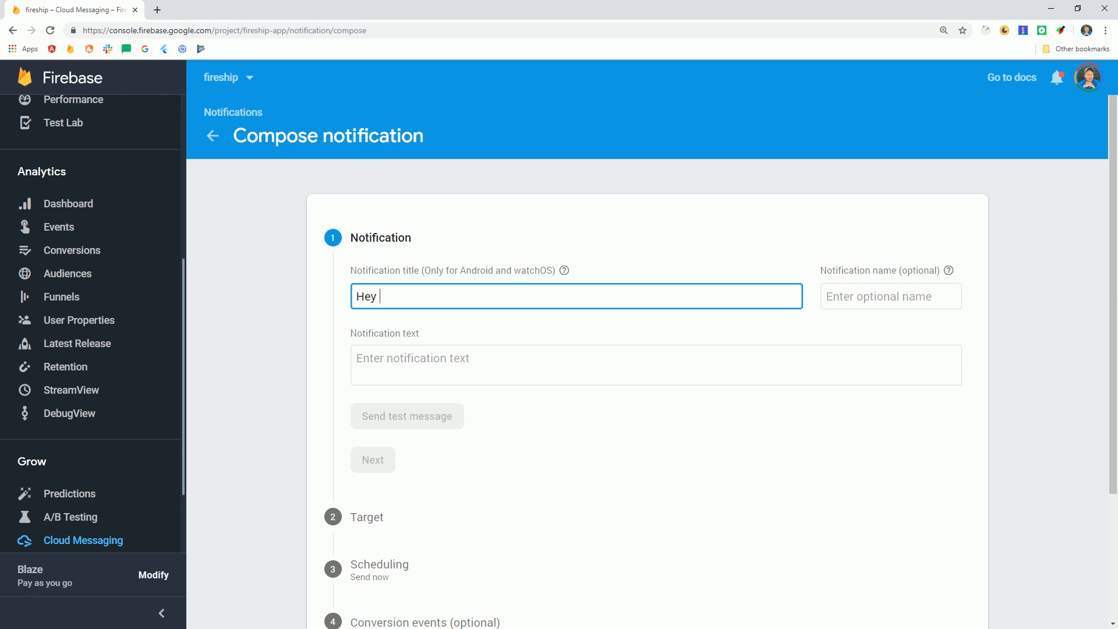
pyautogui.write('Howdy!')
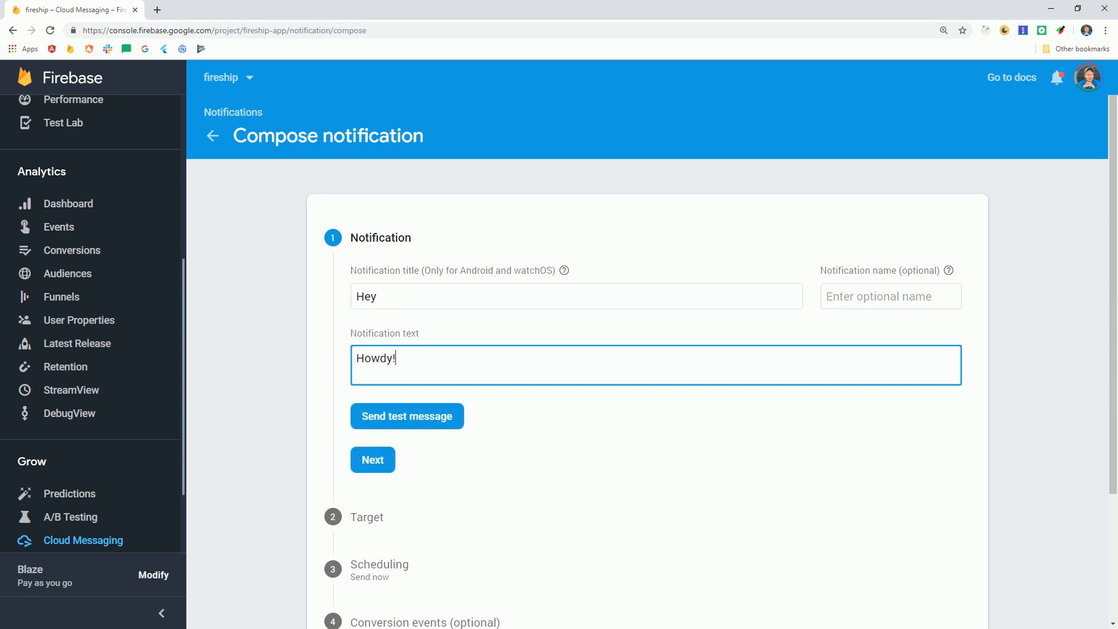
# - Explore user segment targeting by picking the app and a targeting criterion
pyautogui.click(372, 459)
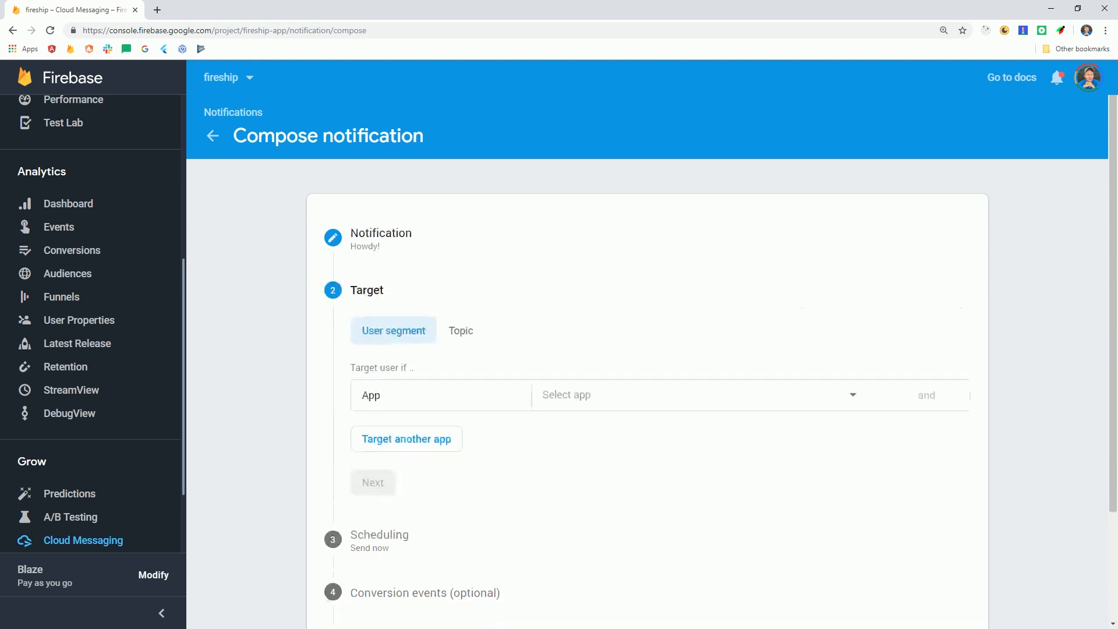
pyautogui.click(695, 394)
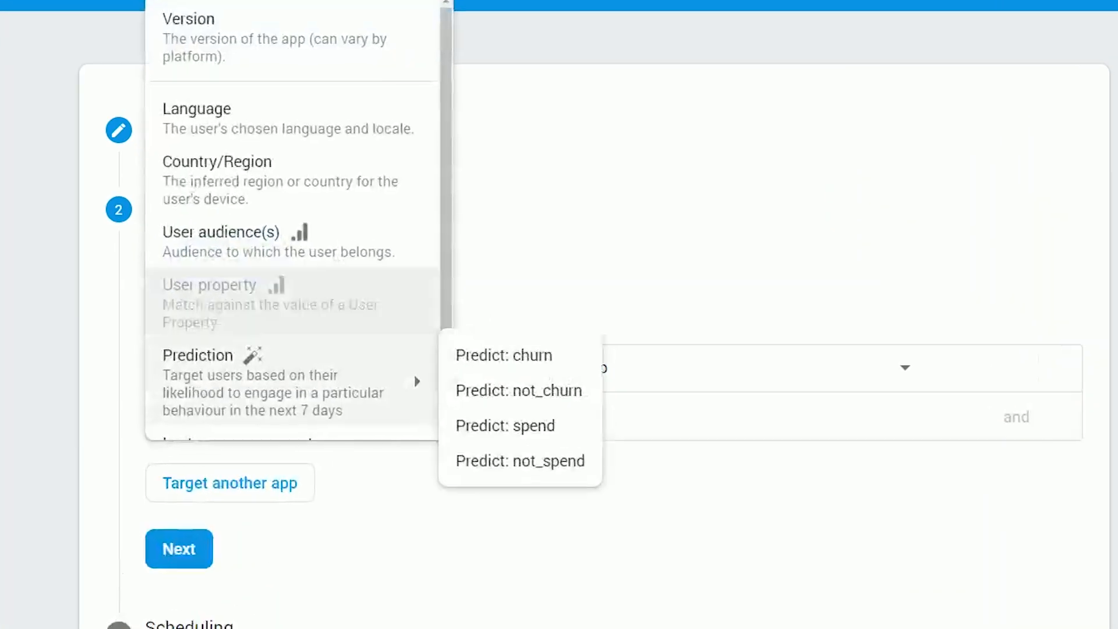
pyautogui.click(197, 108)
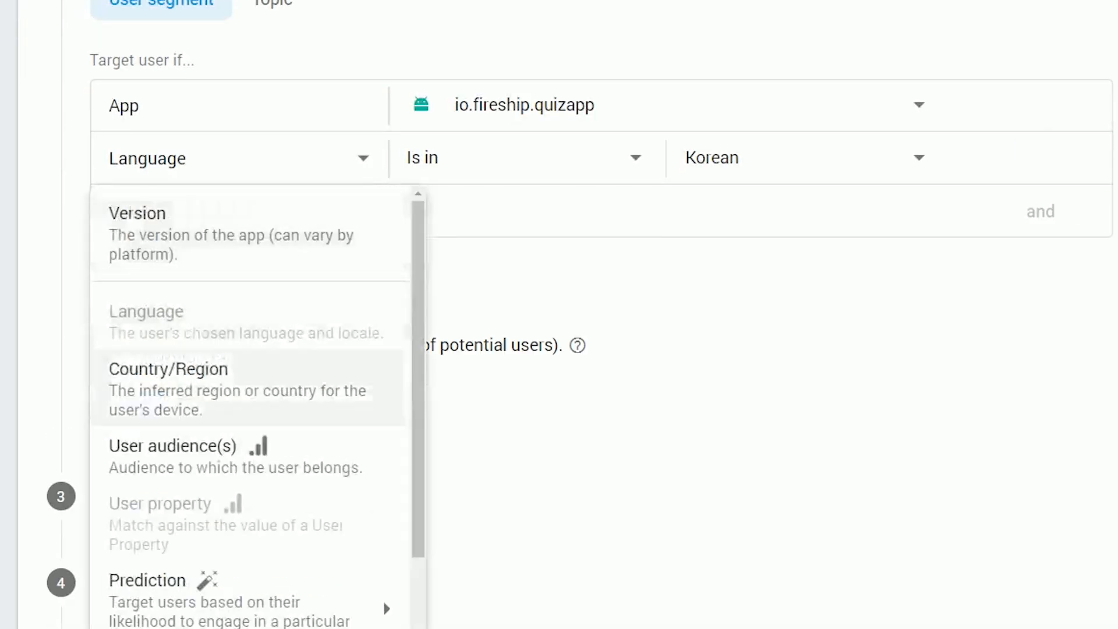
pyautogui.scroll(-3)
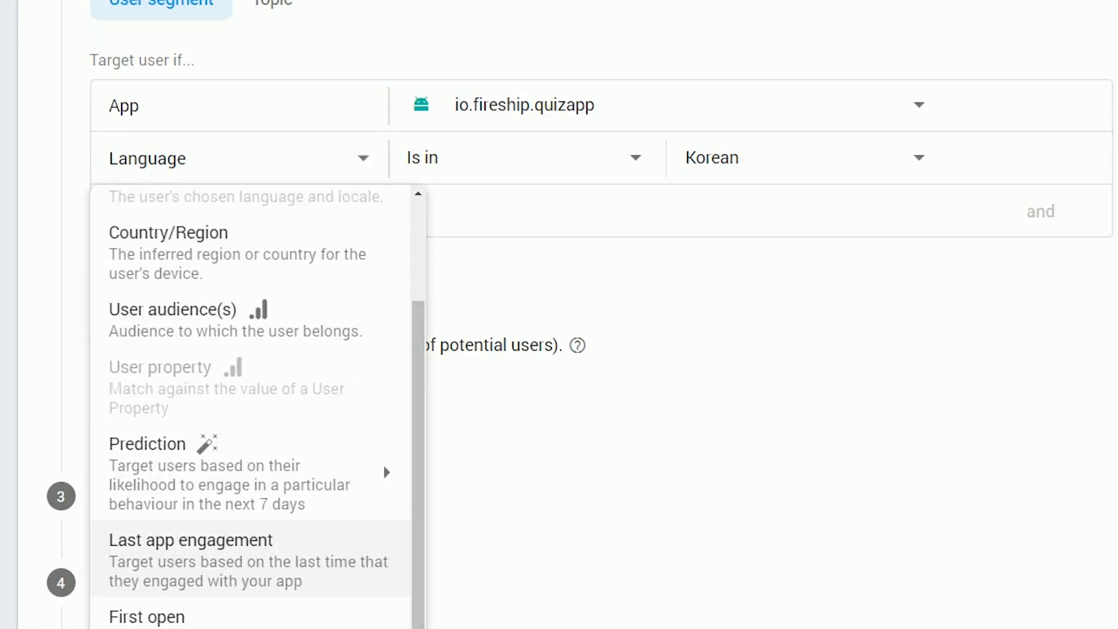
pyautogui.click(190, 540)
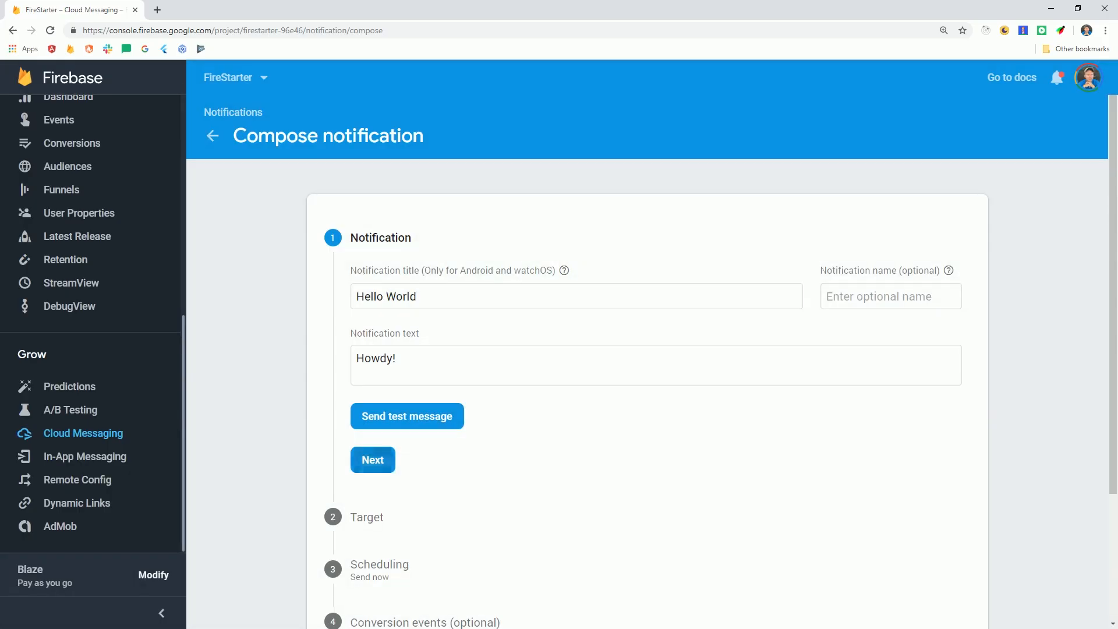
# - Set the notification target to the 'puppies' topic
pyautogui.click(372, 460)
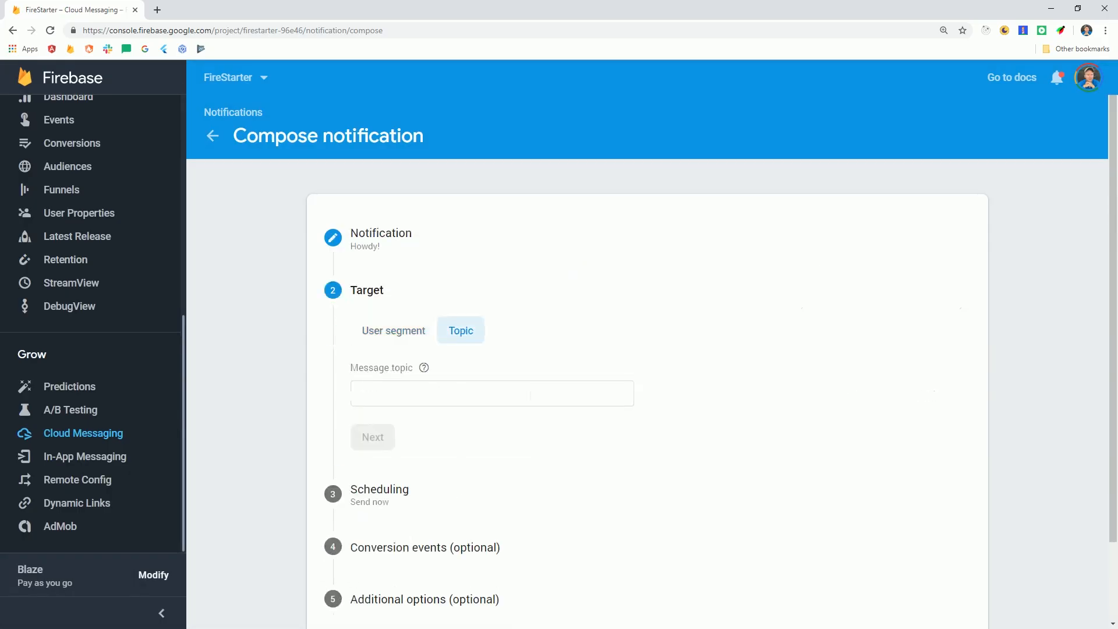
pyautogui.write('puppie')
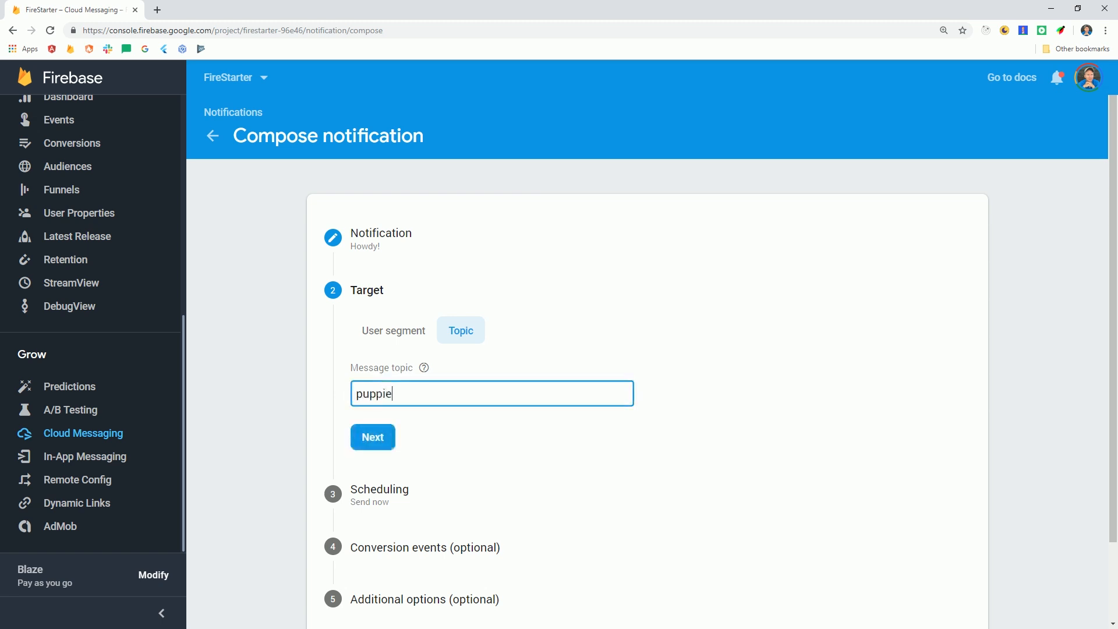
pyautogui.write('s')
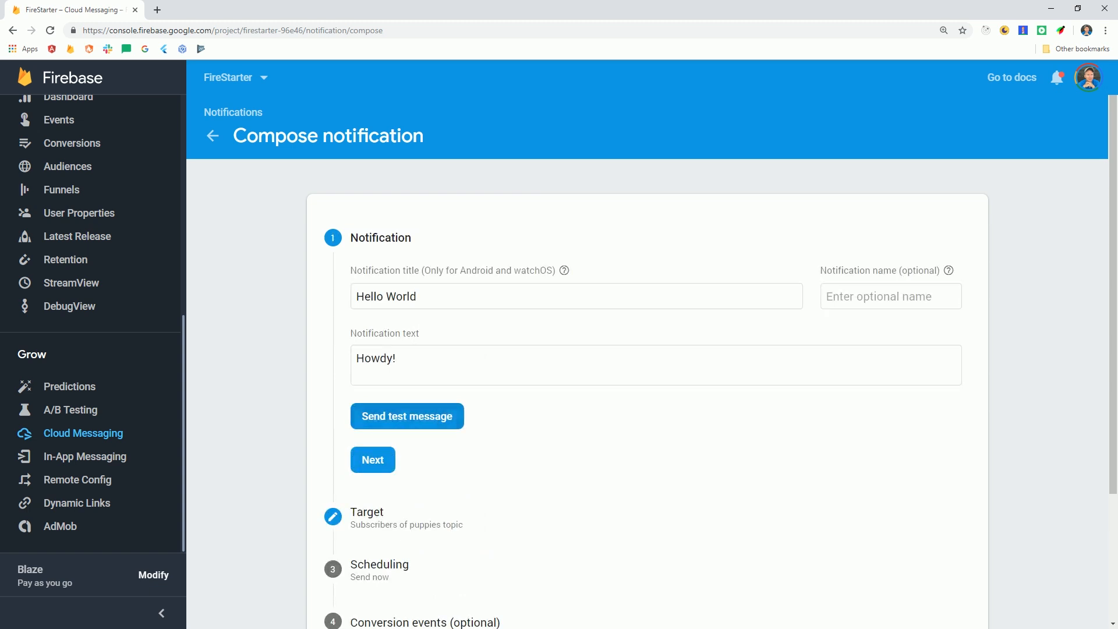
# - Add 'some_token..' as a test device registration token
pyautogui.click(407, 416)
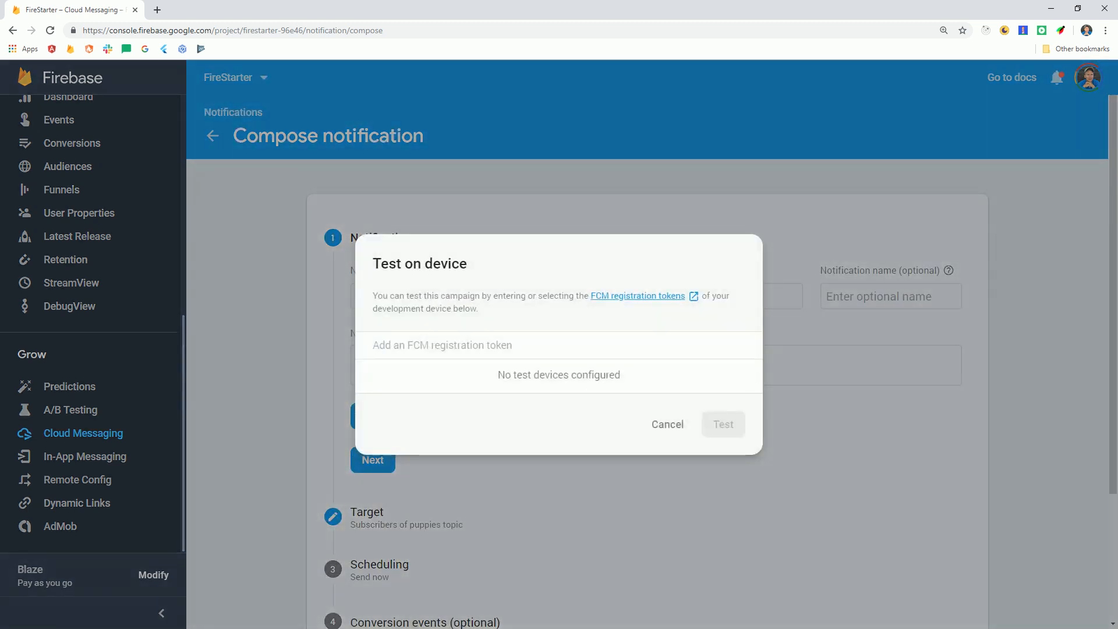
pyautogui.write('some')
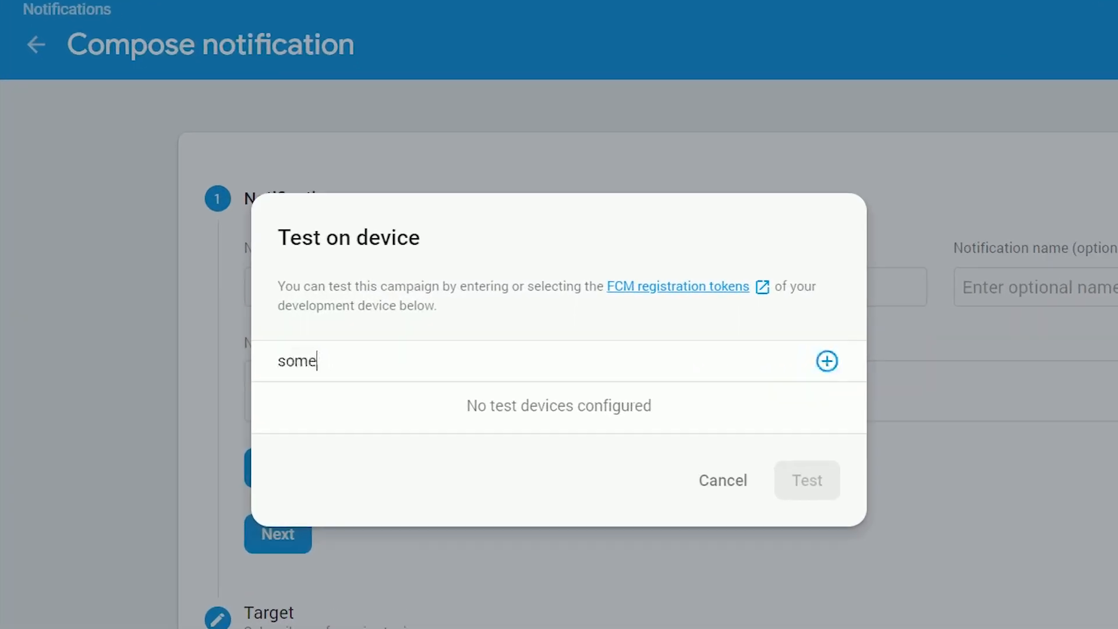
pyautogui.write('_token..')
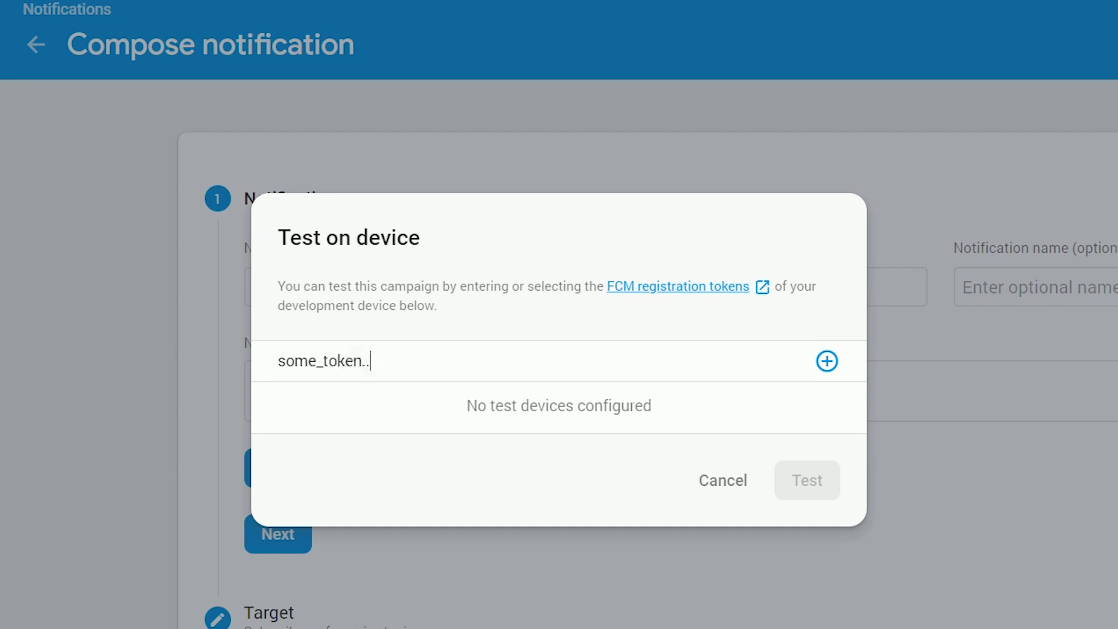
pyautogui.click(826, 361)
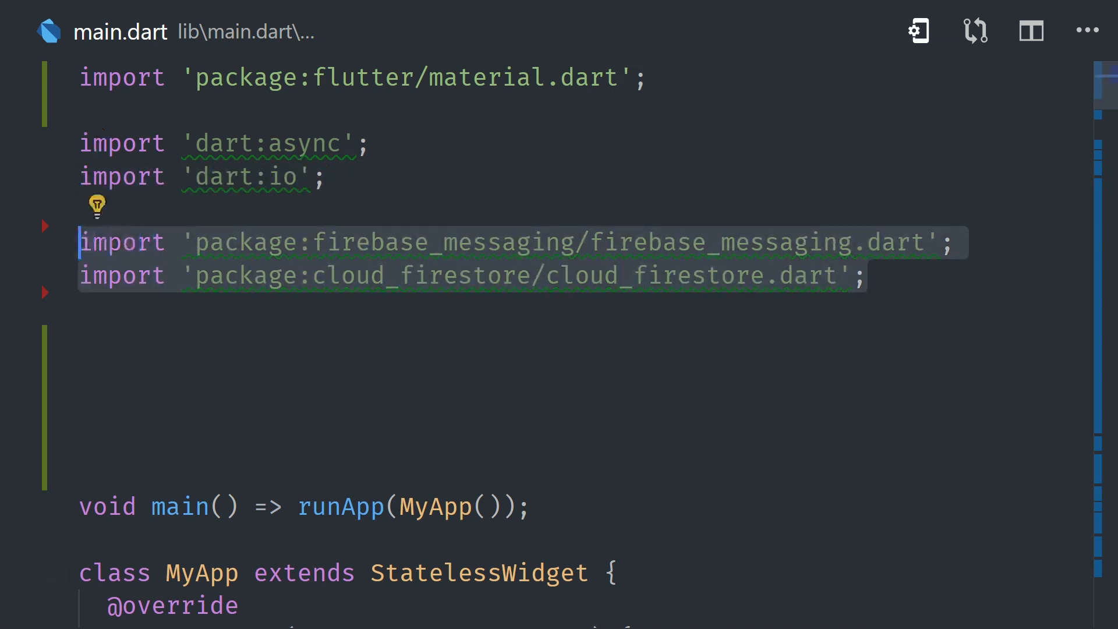
# - Insert a blank line after the dart:async import and start a new line in _MessageHandlerState
pyautogui.press('Enter')
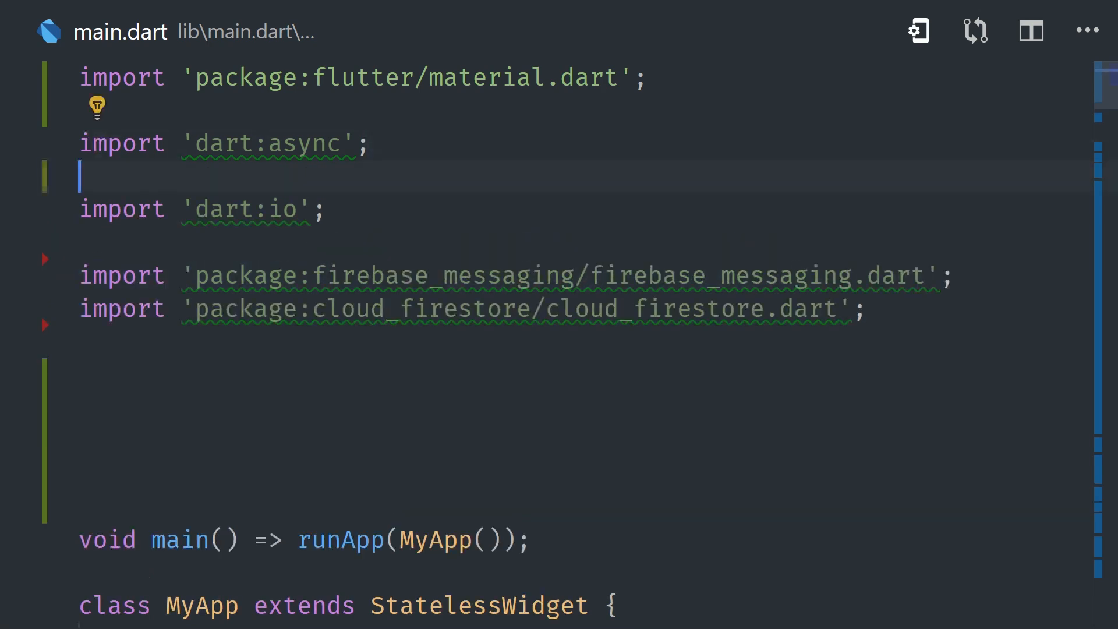
pyautogui.scroll(-3)
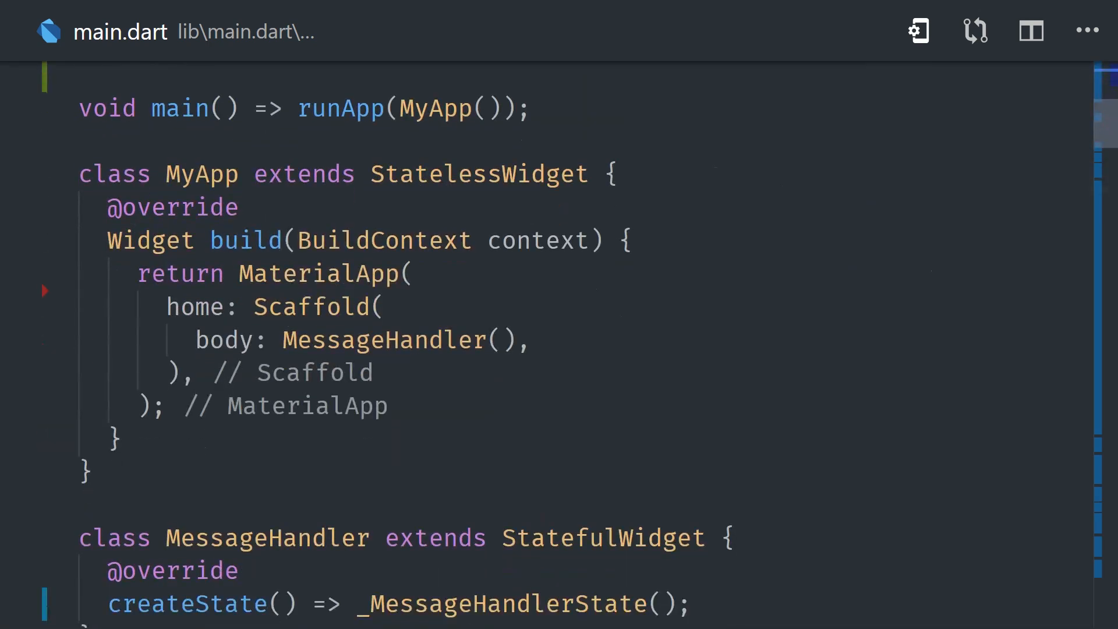
pyautogui.scroll(-3)
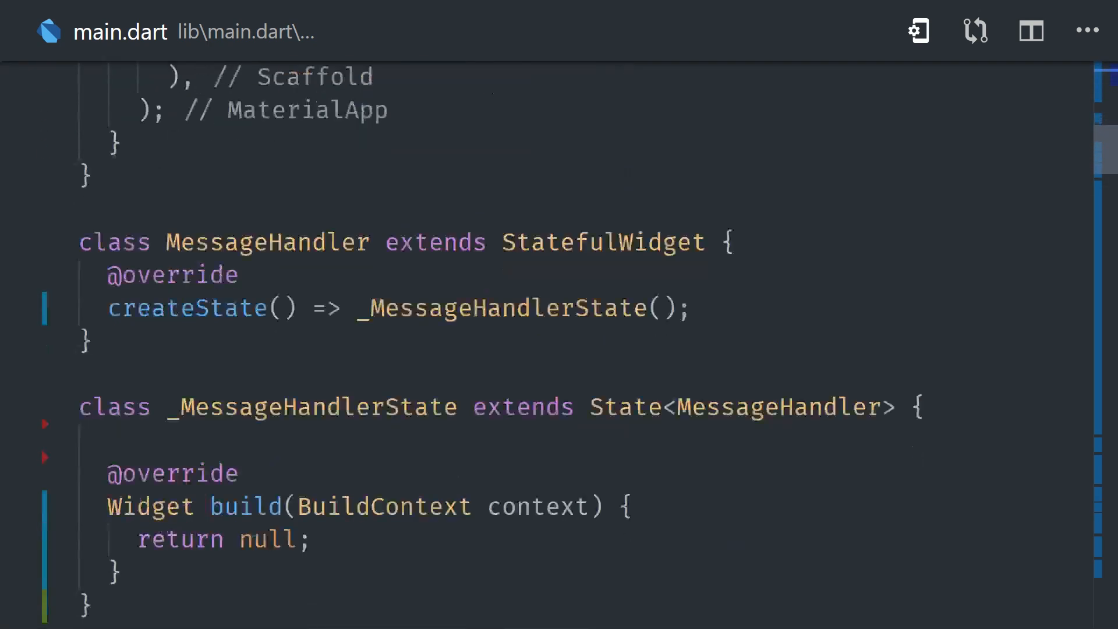
pyautogui.scroll(-3)
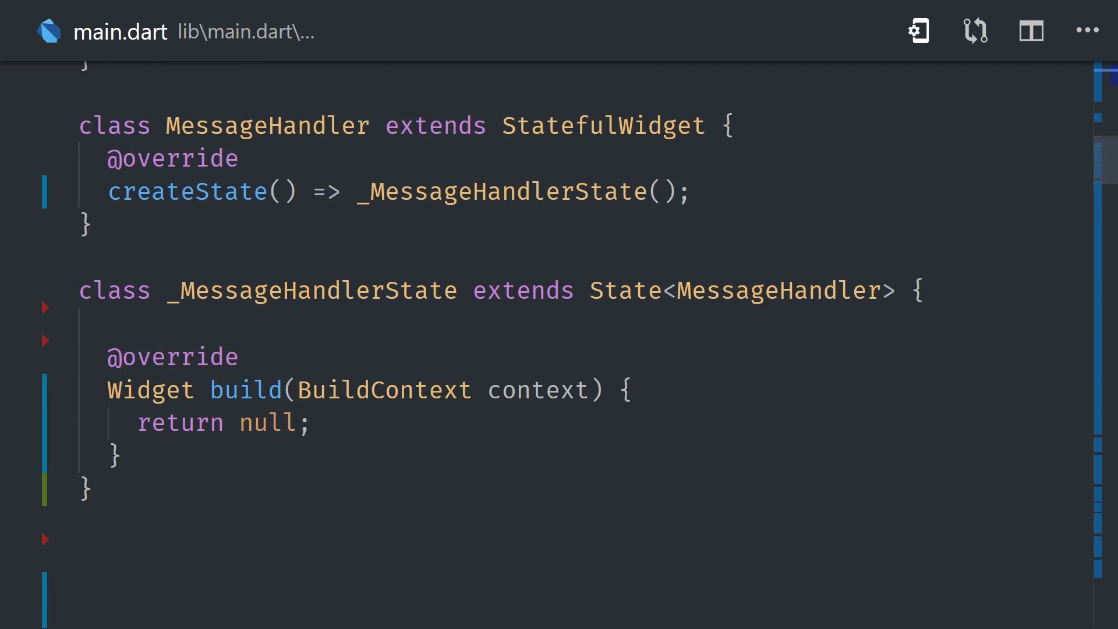
pyautogui.scroll(3)
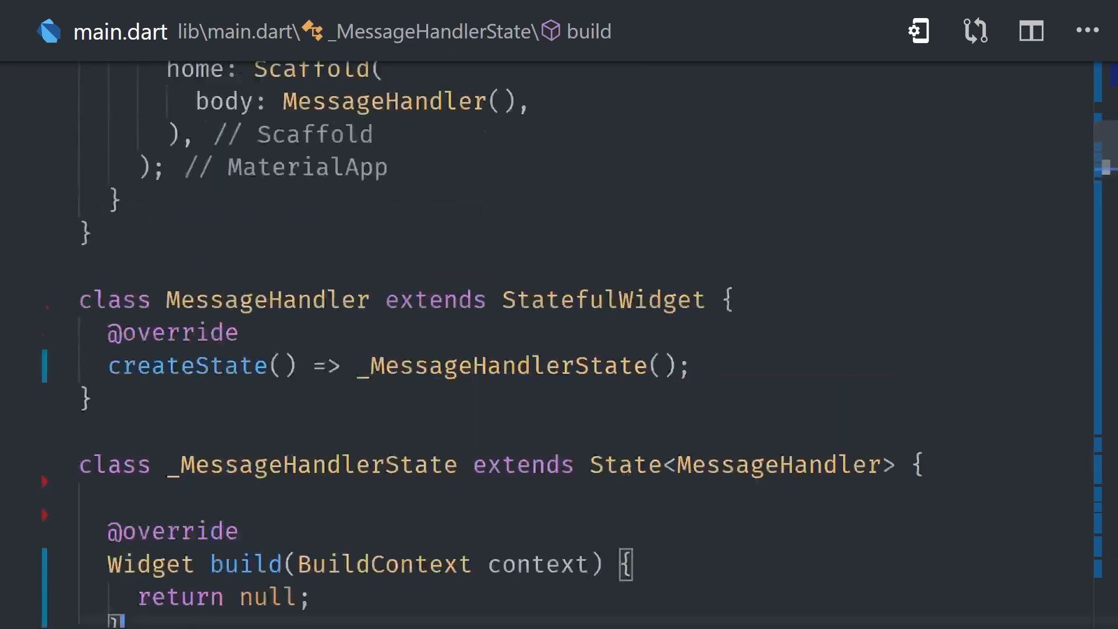
pyautogui.scroll(3)
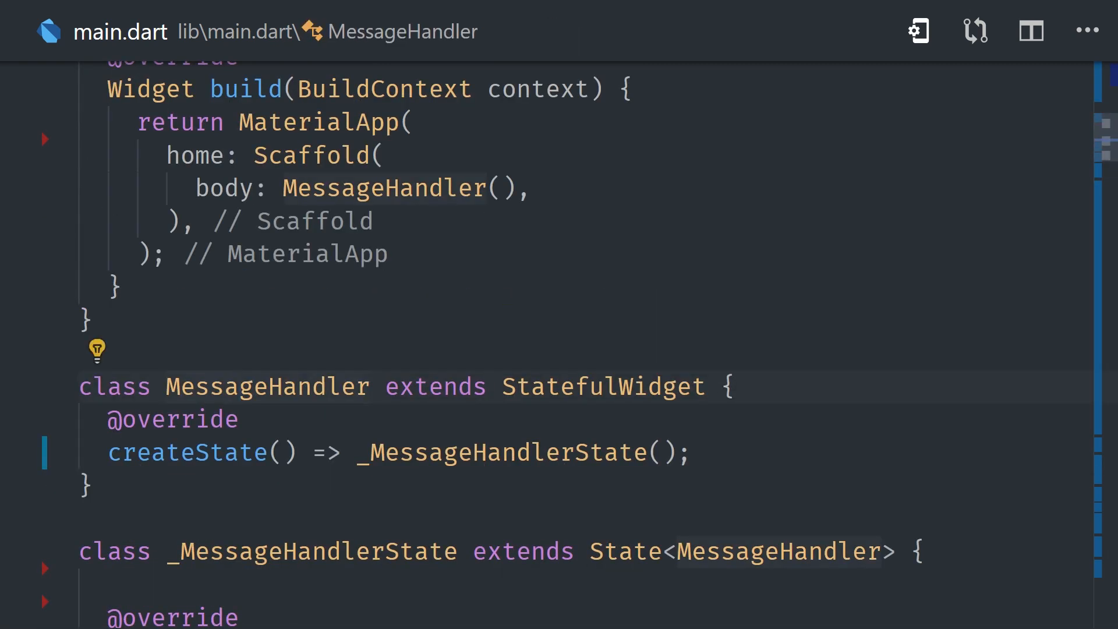
pyautogui.scroll(-3)
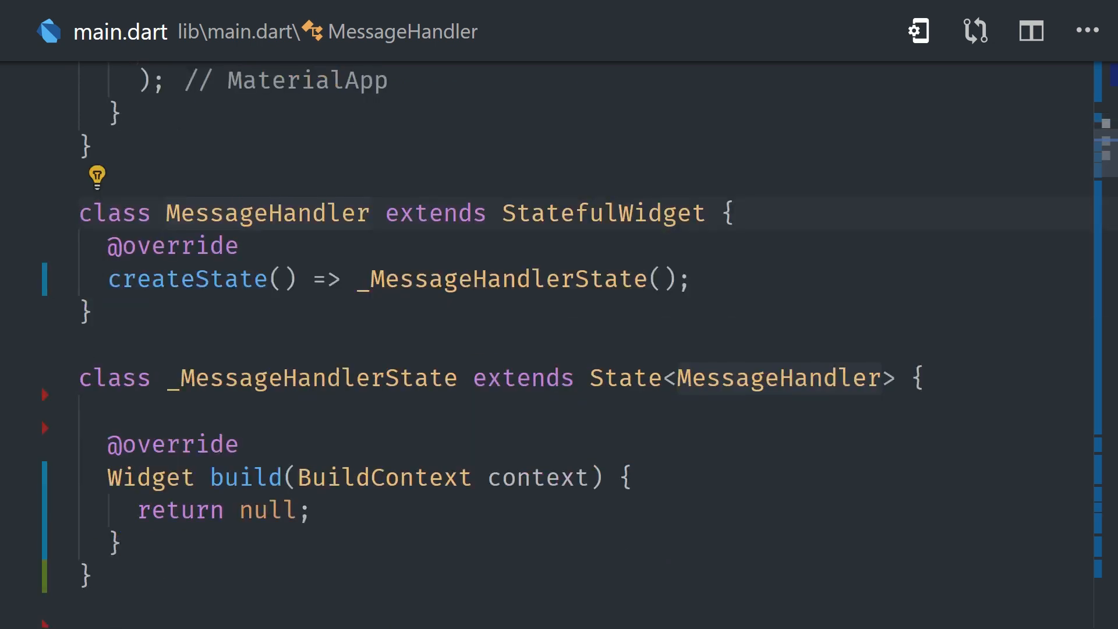
pyautogui.scroll(3)
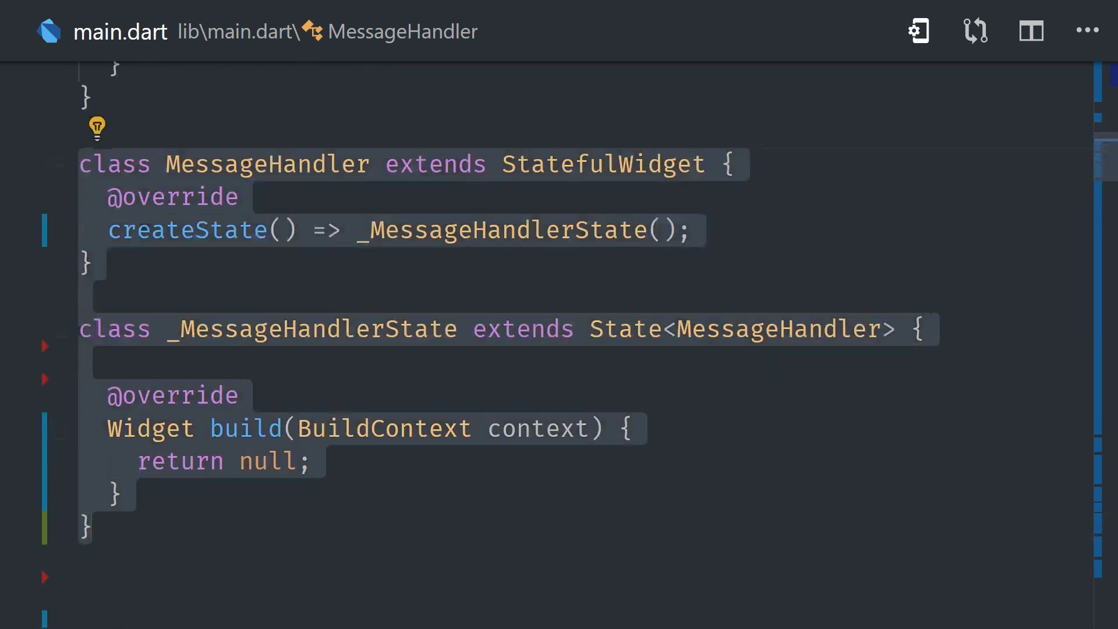
pyautogui.scroll(-3)
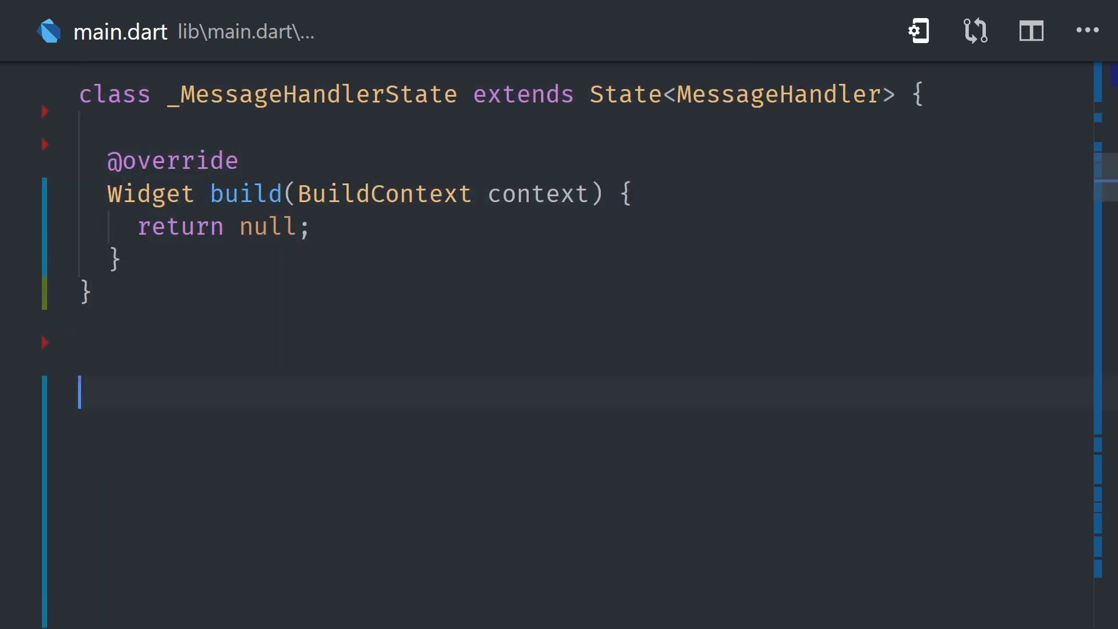
pyautogui.click(17, 493)
pyautogui.write('final Firestore _db = Firestore.instance;')
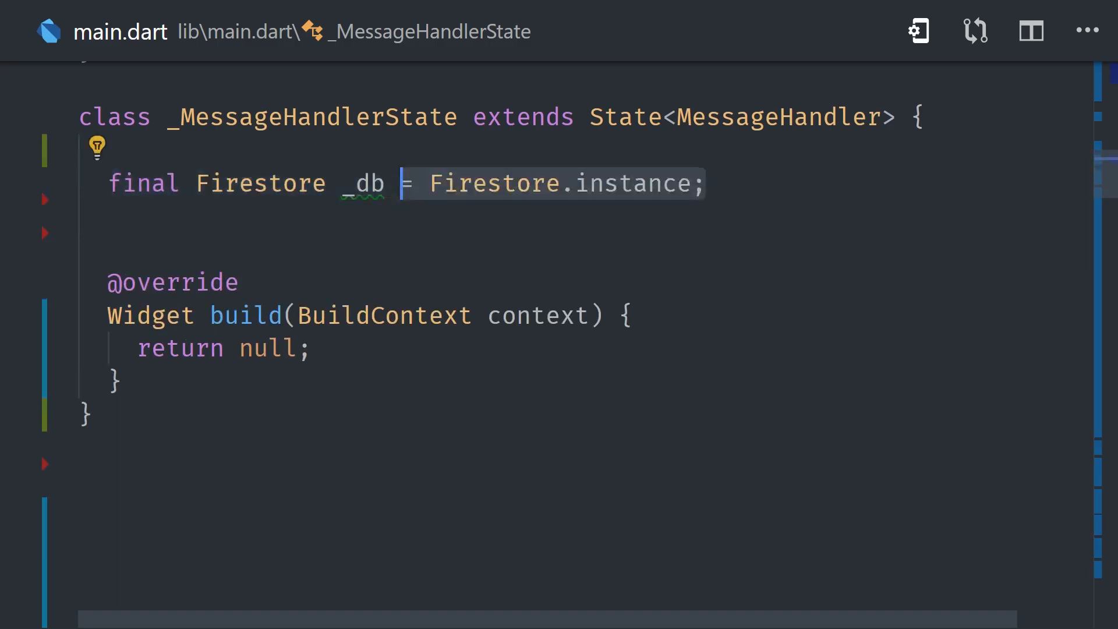
# - Declare final FirebaseMessaging _fcm = FirebaseMessaging(); and dismiss the New Order phone notification
pyautogui.write('final FirebaseMessaging _fcm = FirebaseMessaging();')
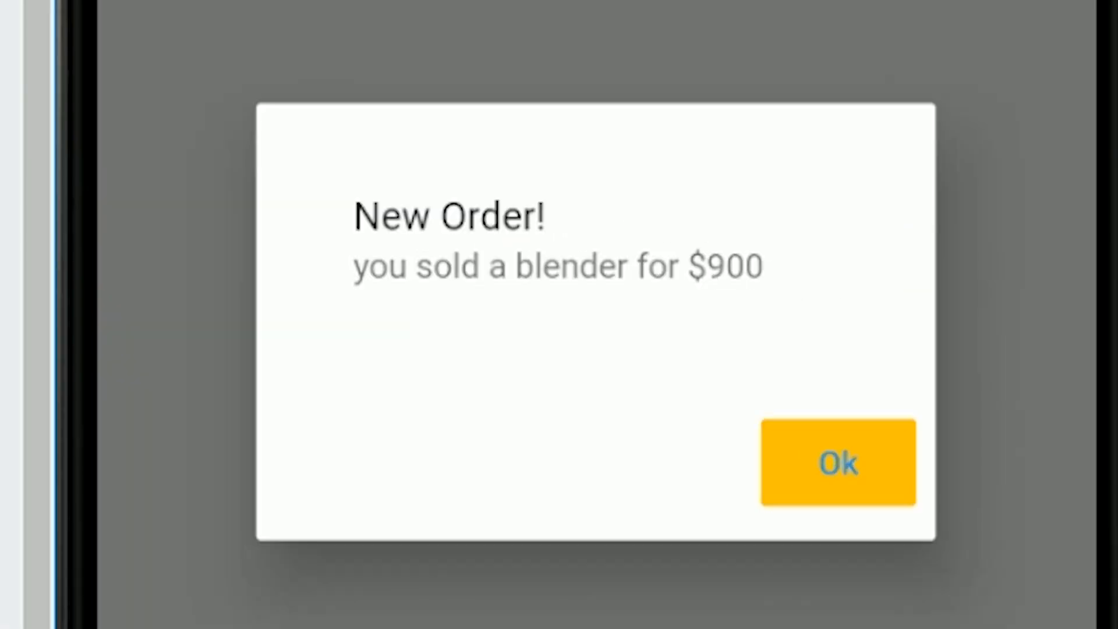
pyautogui.click(837, 461)
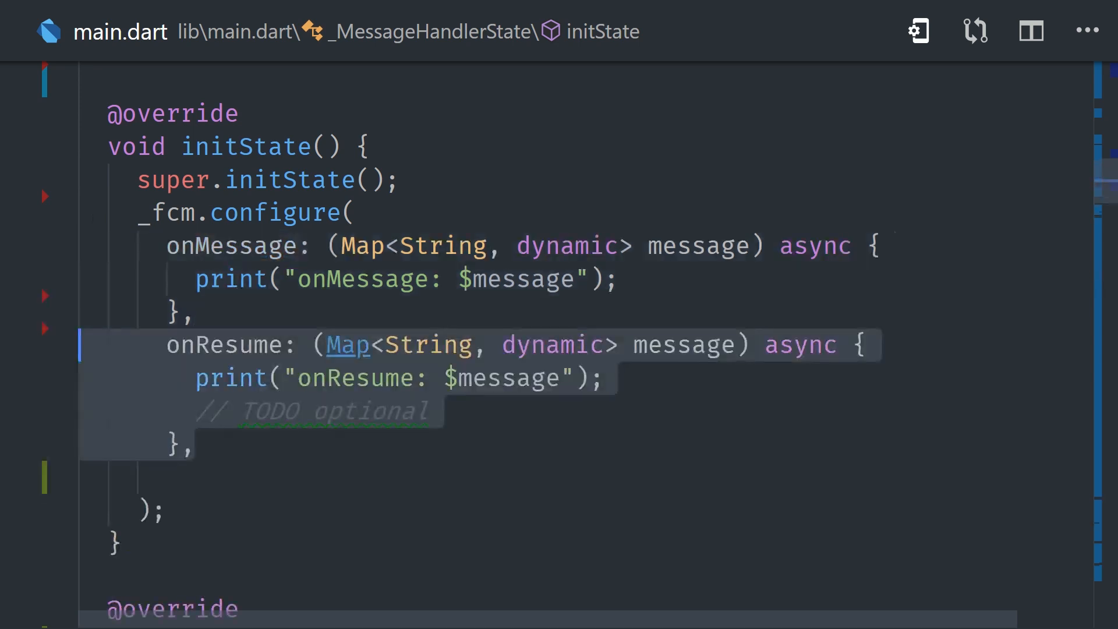
# - Add Scaffold.of(context).showSnackBar(snackbar); in onMessage below the SnackBar definition
pyautogui.scroll(-3)
pyautogui.write('final snackbar = SnackBar();')
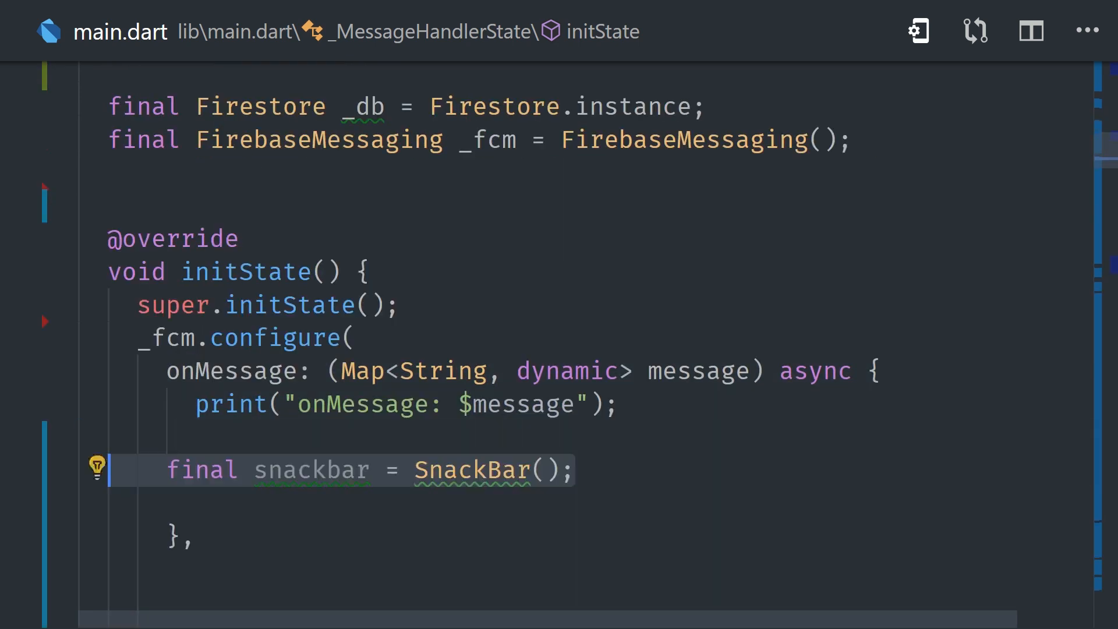
pyautogui.scroll(-3)
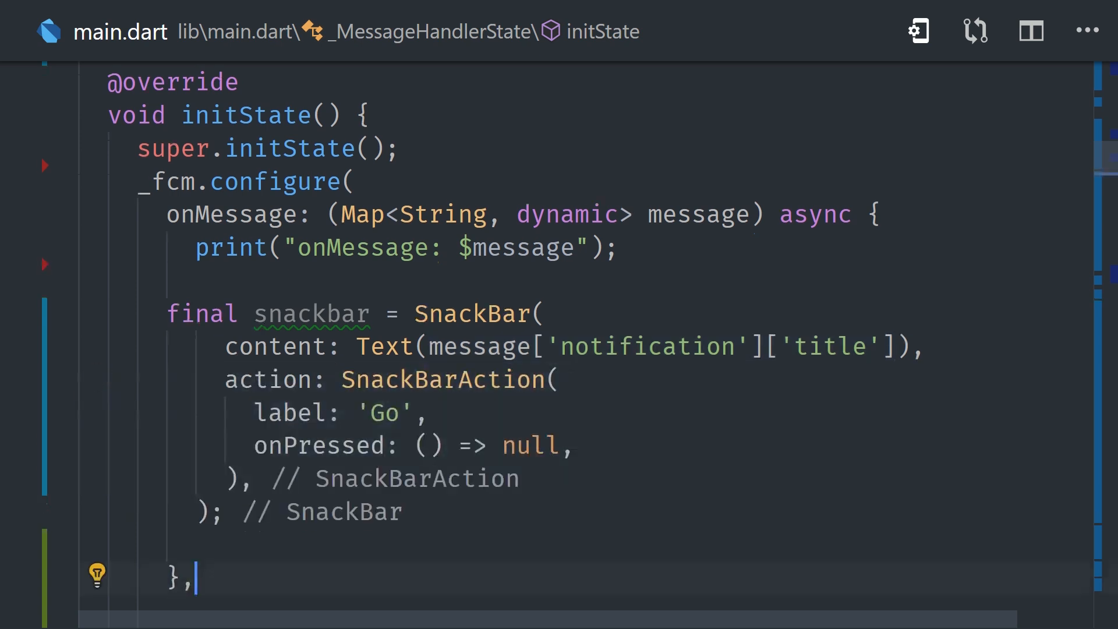
pyautogui.write('Scaffold.of(context)')
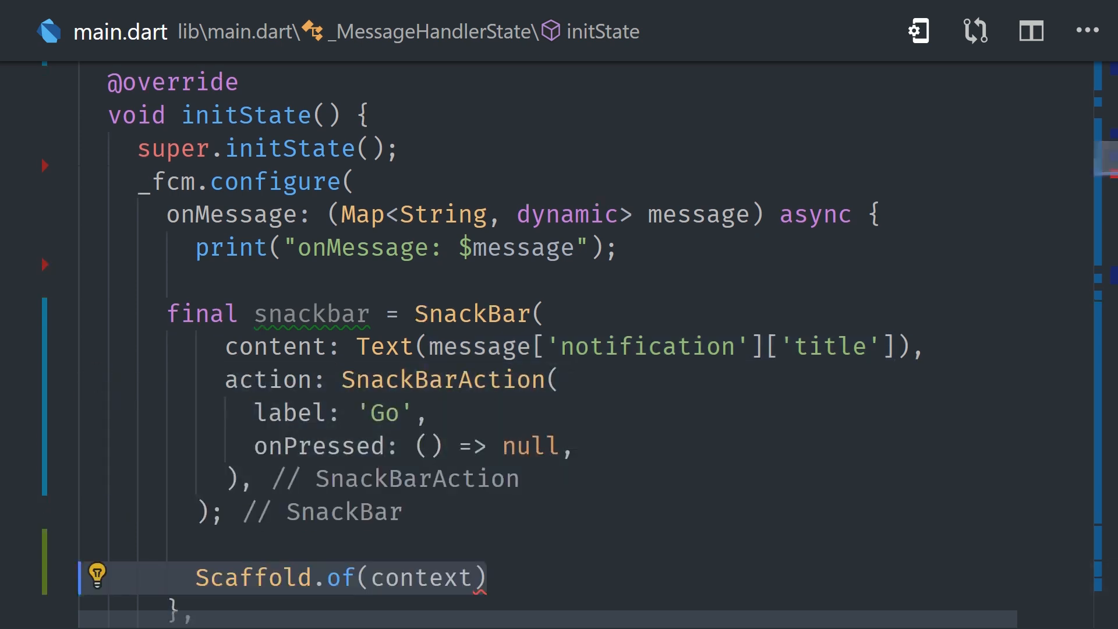
pyautogui.write('.showSnackBar();')
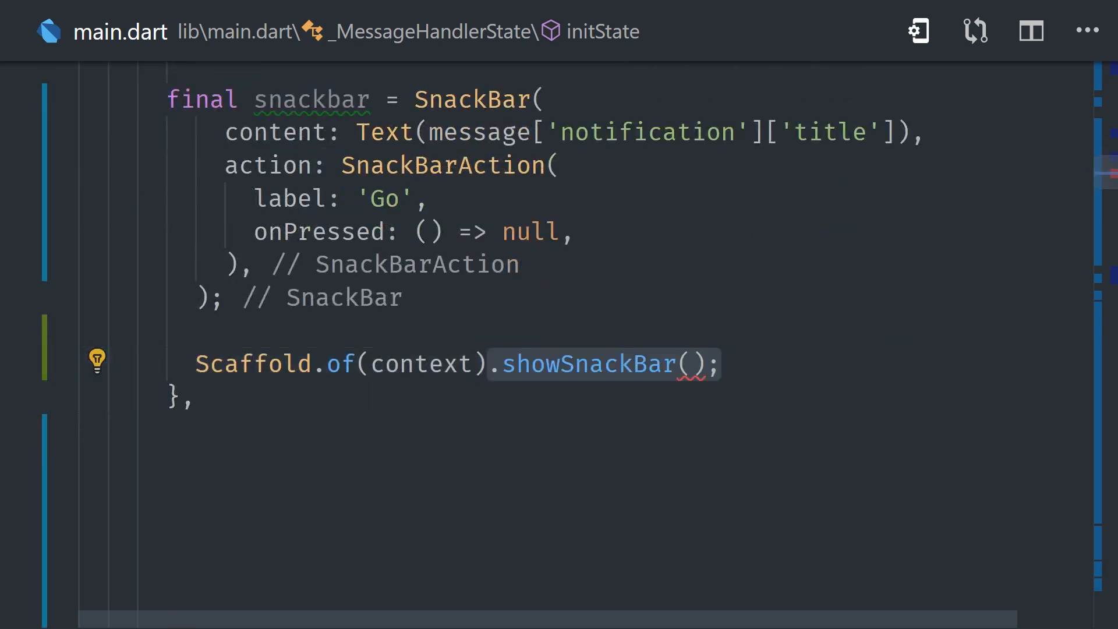
pyautogui.write('snackbar')
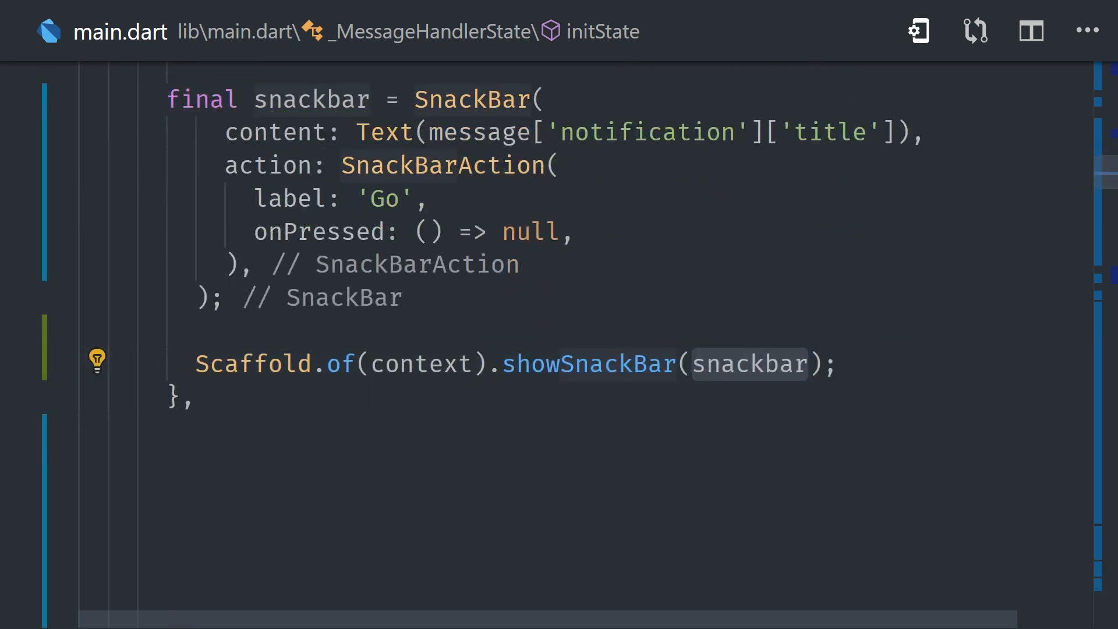
pyautogui.click(17, 298)
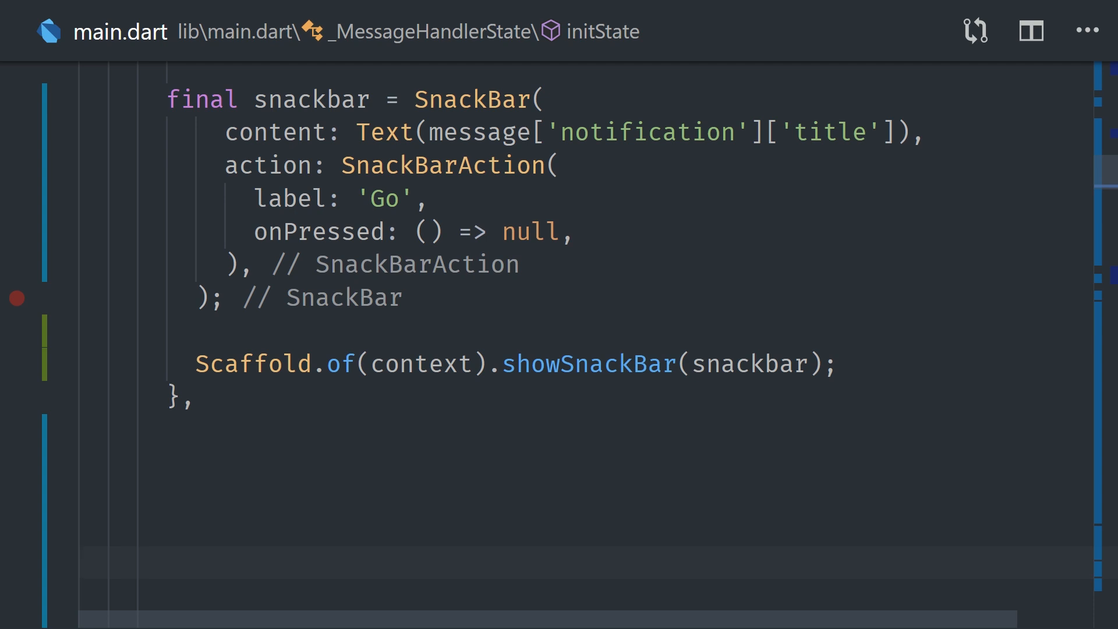
pyautogui.scroll(3)
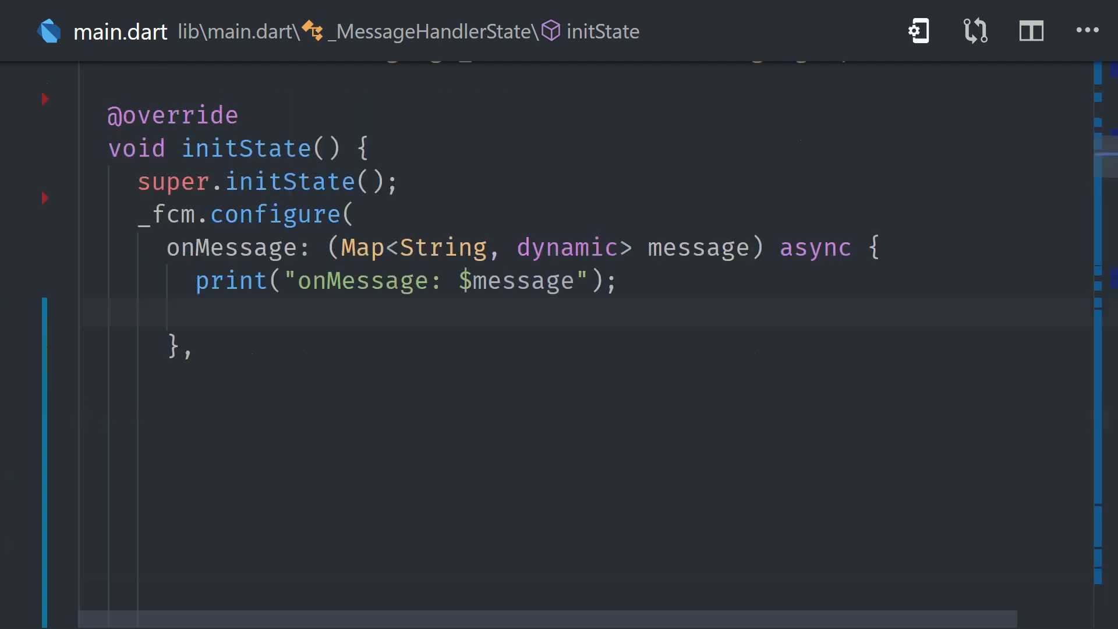
# - Fill the AlertDialog's ListTile with message['notification']['title'] and ['body'], plus an actions list
pyautogui.scroll(-3)
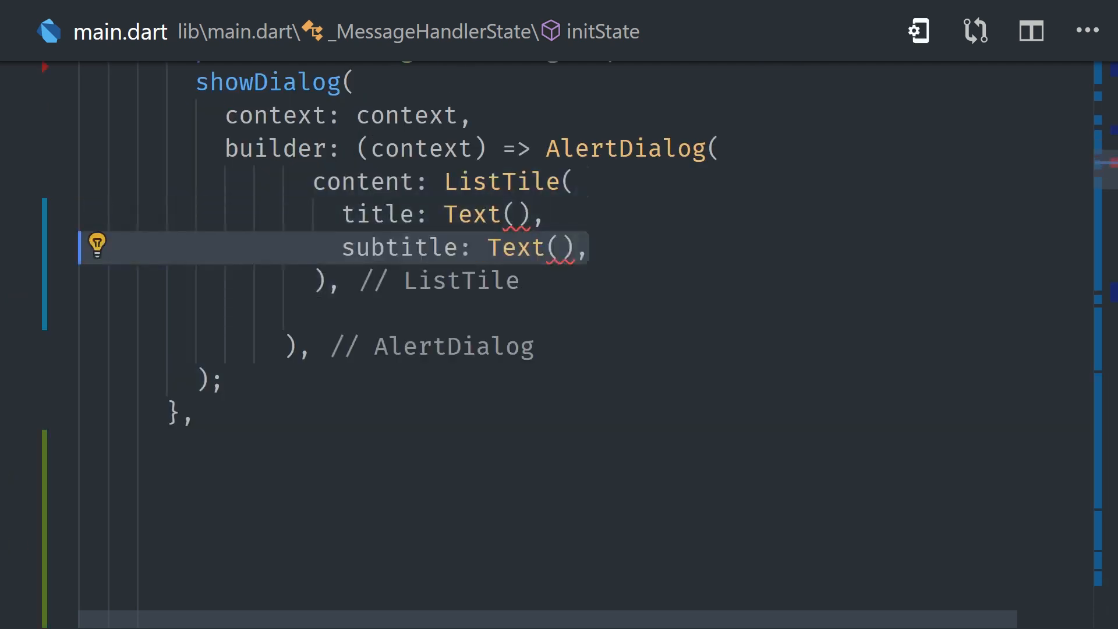
pyautogui.write("message['notification']['title']")
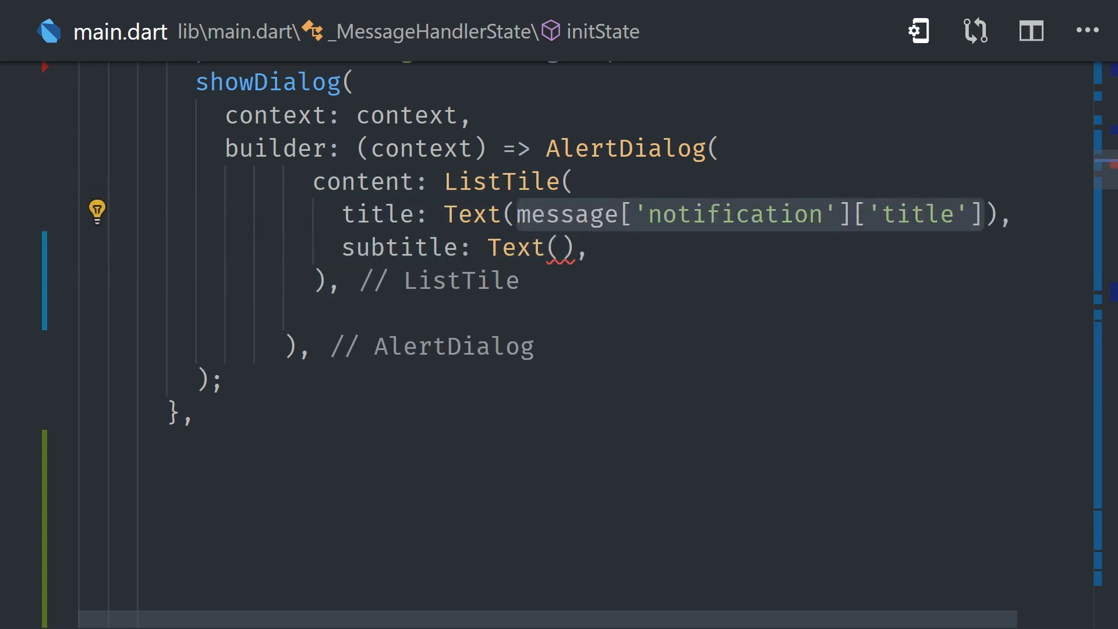
pyautogui.write("message['notification']['body']")
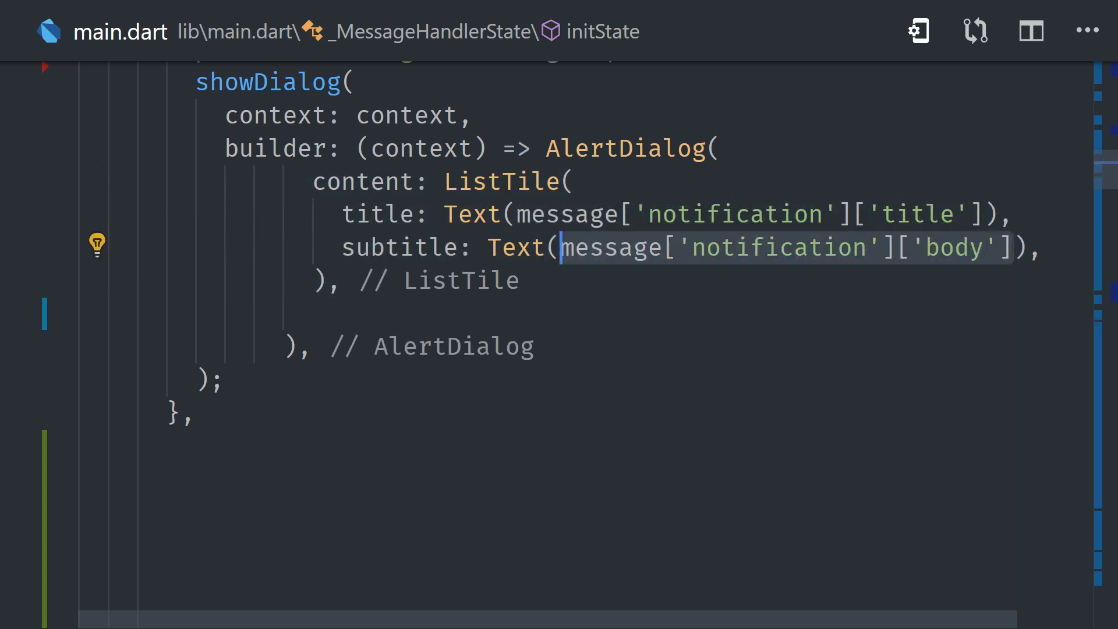
pyautogui.write('actions: <Widget>[]')
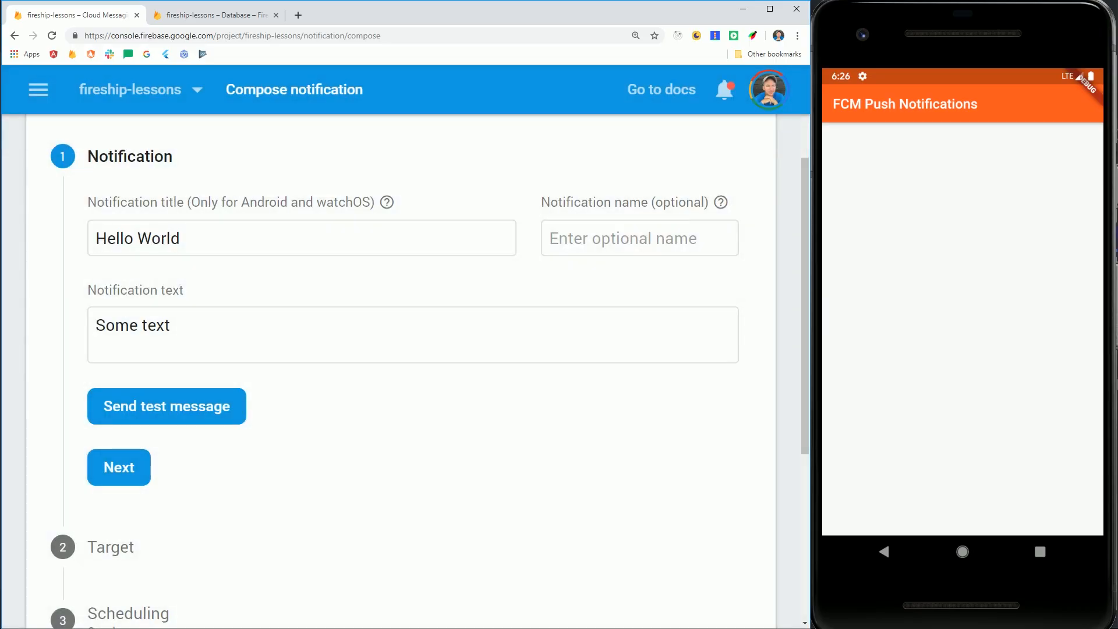
# - Send the composed Hello World test notification to the phone
pyautogui.click(166, 406)
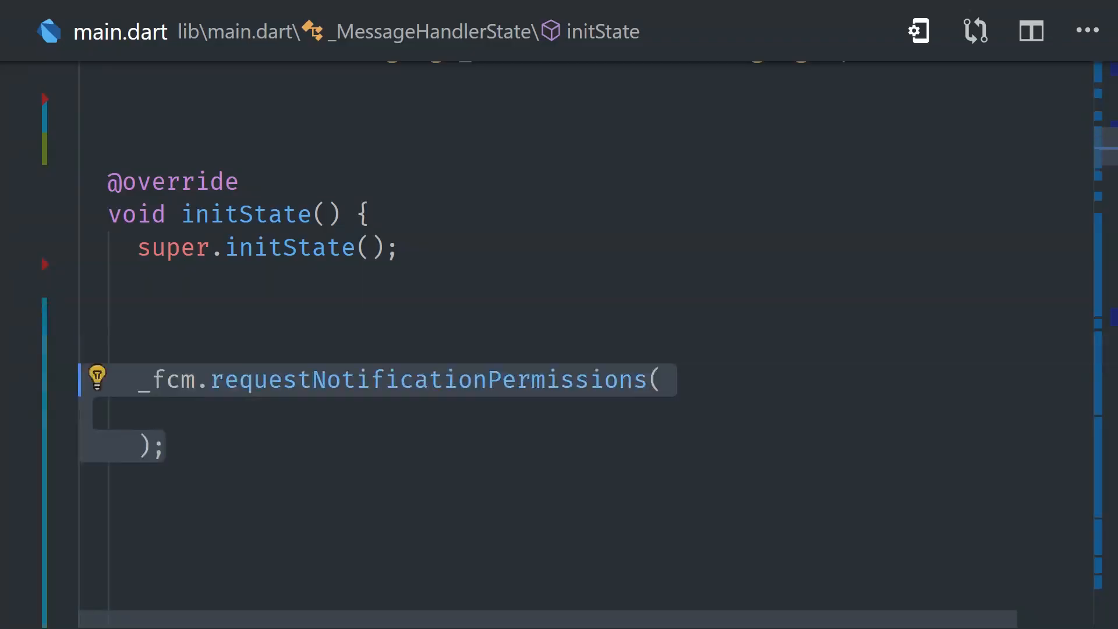
# - Pass IosNotificationSettings() to the permission request and subscribe _fcm to the 'puppies' topic
pyautogui.write('IosNotificationSettings()')
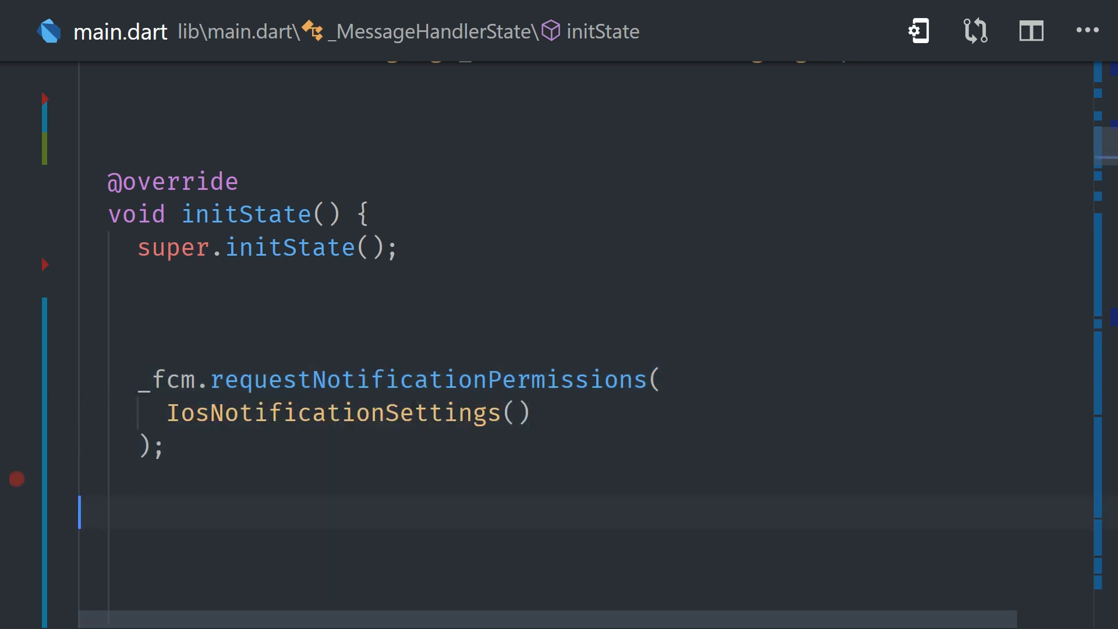
pyautogui.click(919, 31)
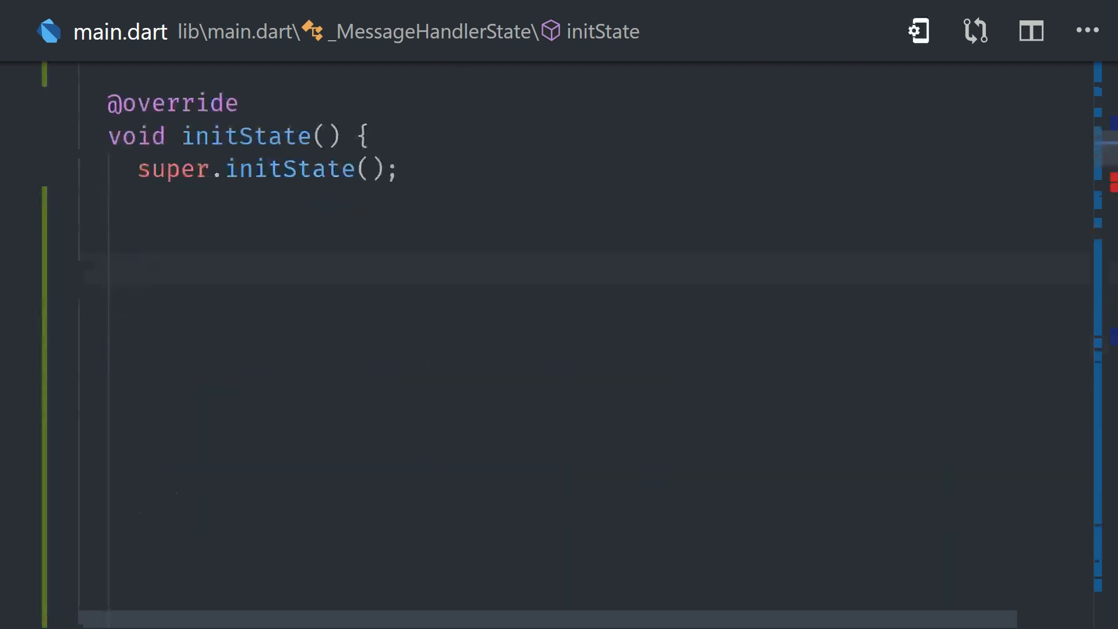
pyautogui.write('_fcm.subscribeToTopic(topic')
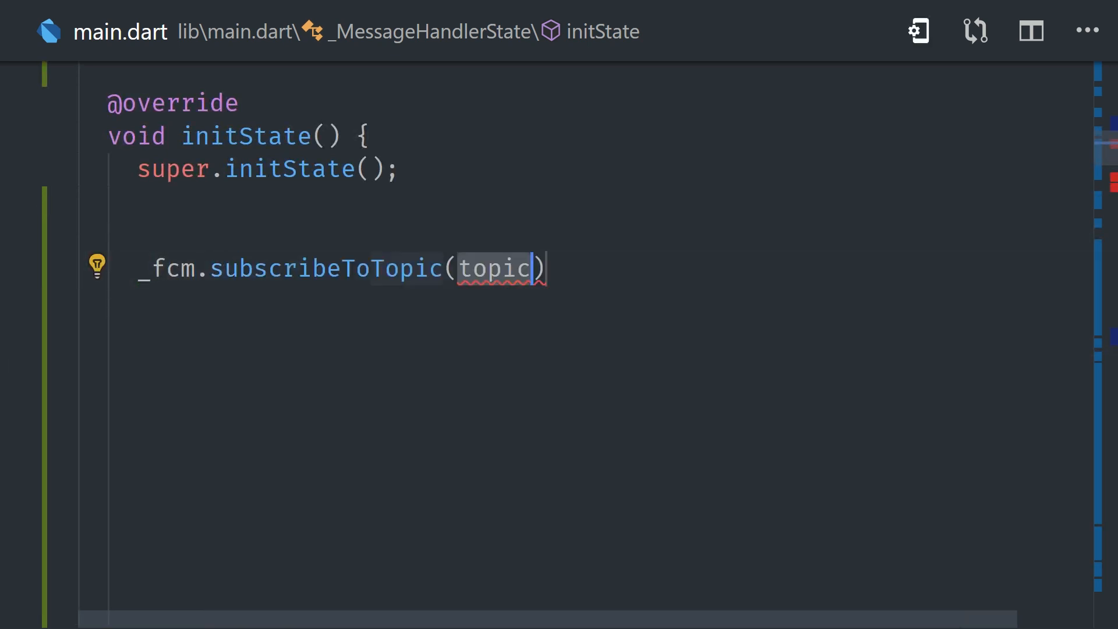
pyautogui.write("'p'")
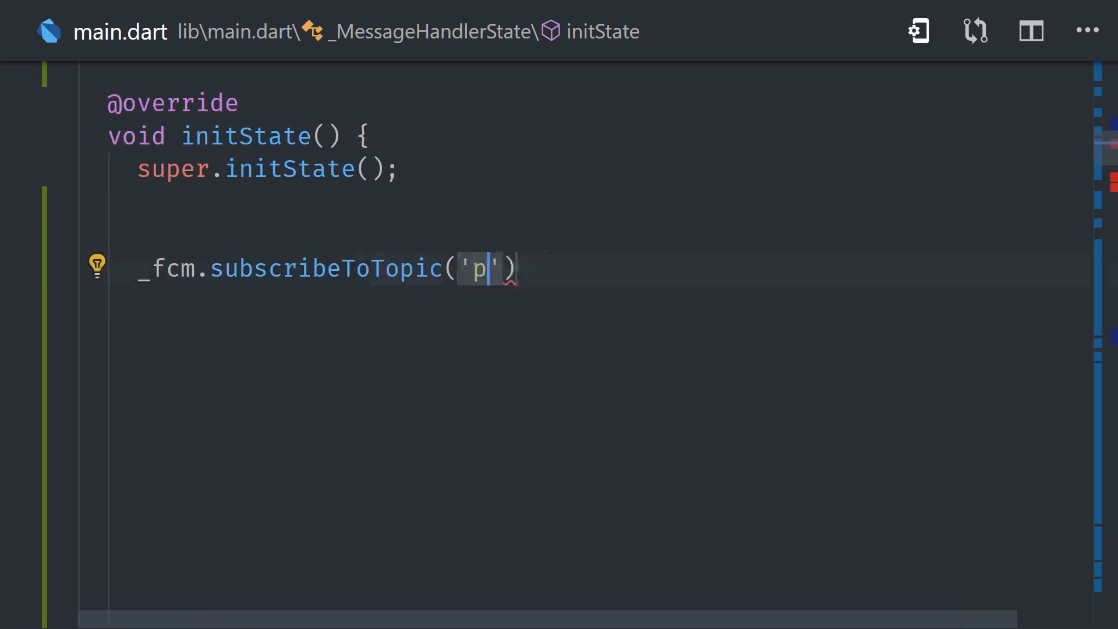
pyautogui.write('uppies')
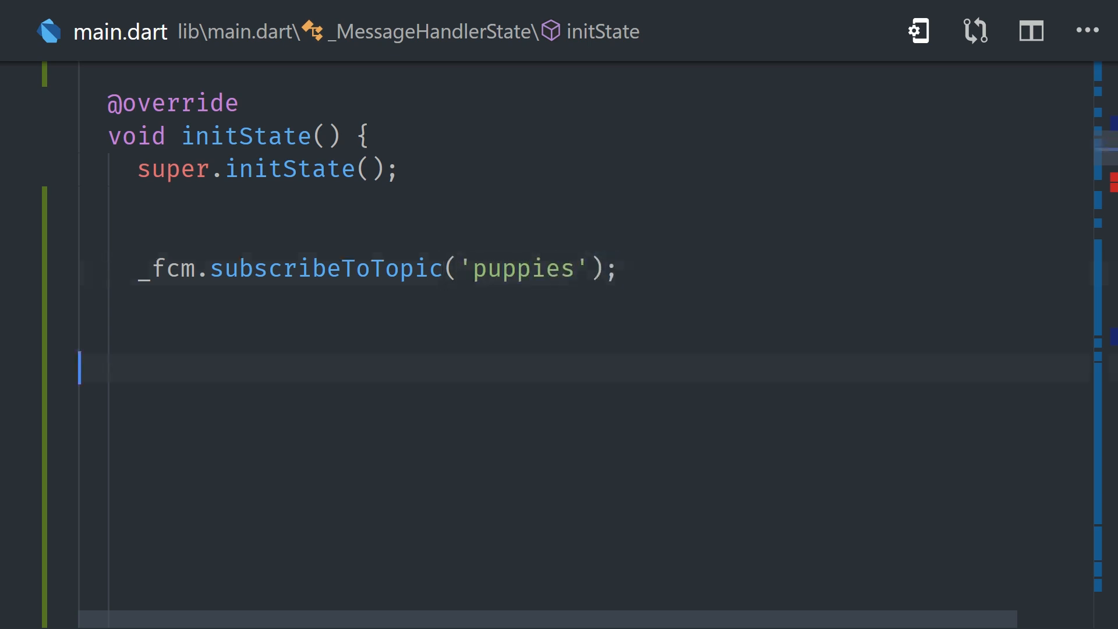
pyautogui.write('uns')
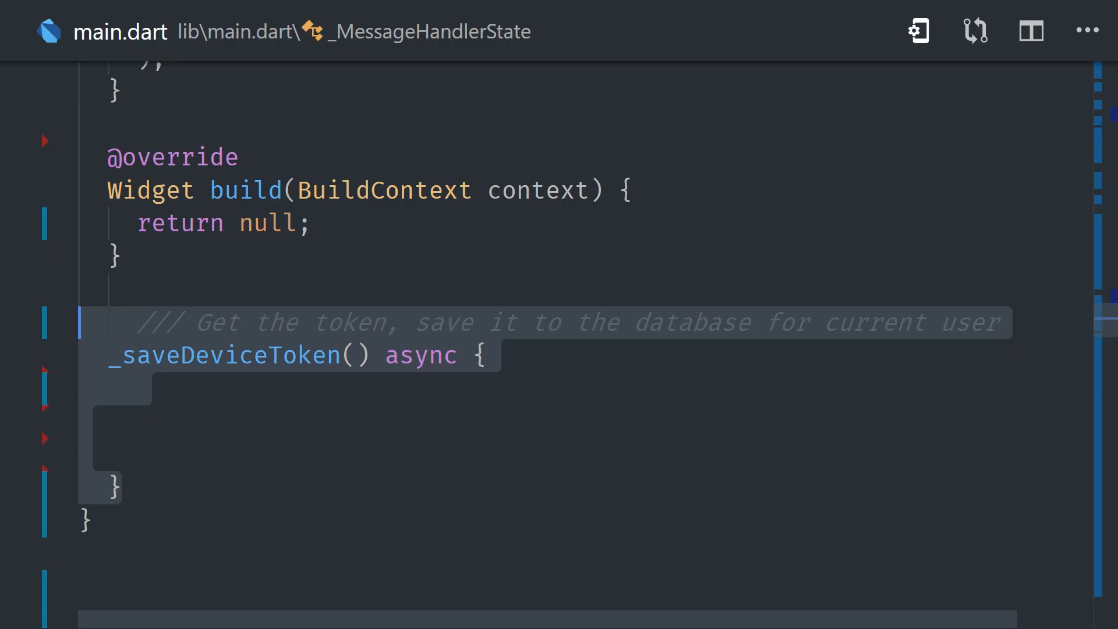
# - Await _fcm.getToken() and, if not null, save the token document with its platform to Firestore
pyautogui.scroll(-3)
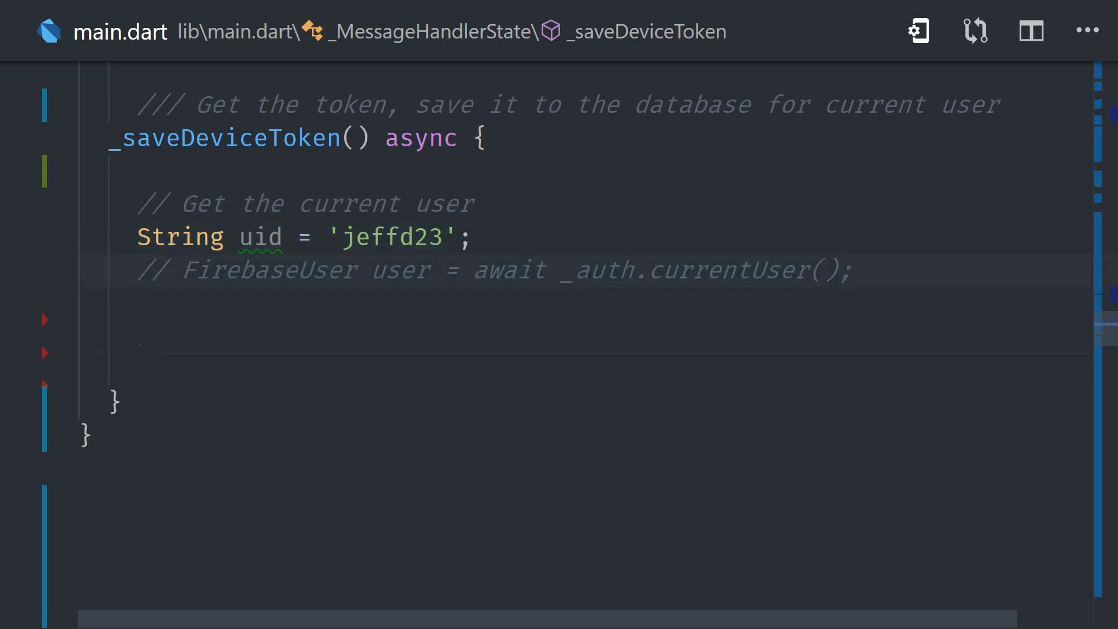
pyautogui.click(849, 269)
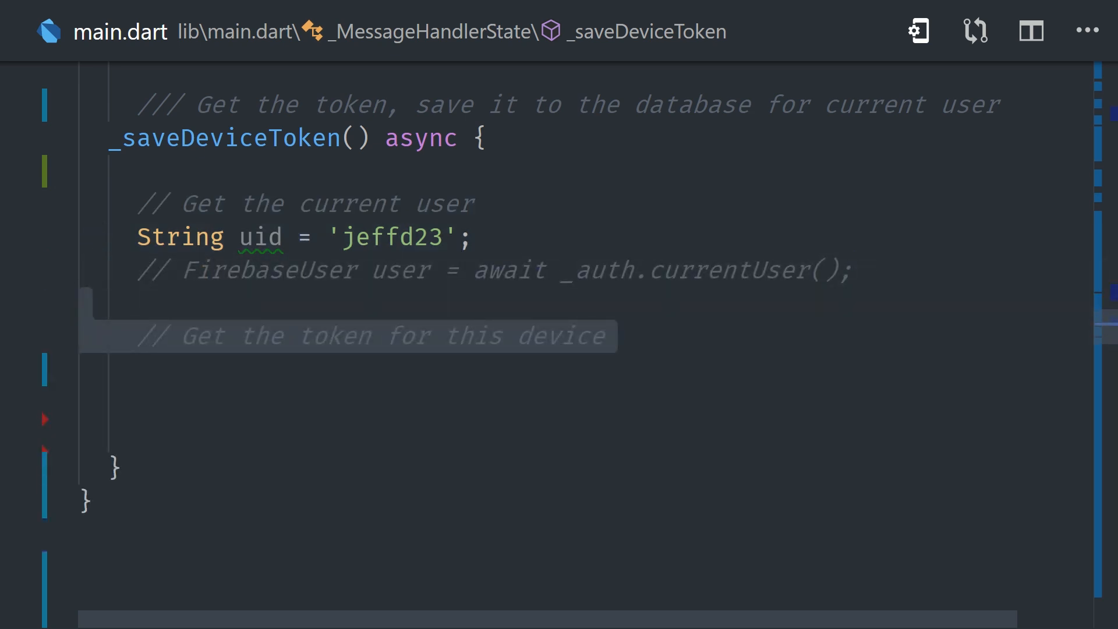
pyautogui.write('String fcmToken = await _fcm.getToken();')
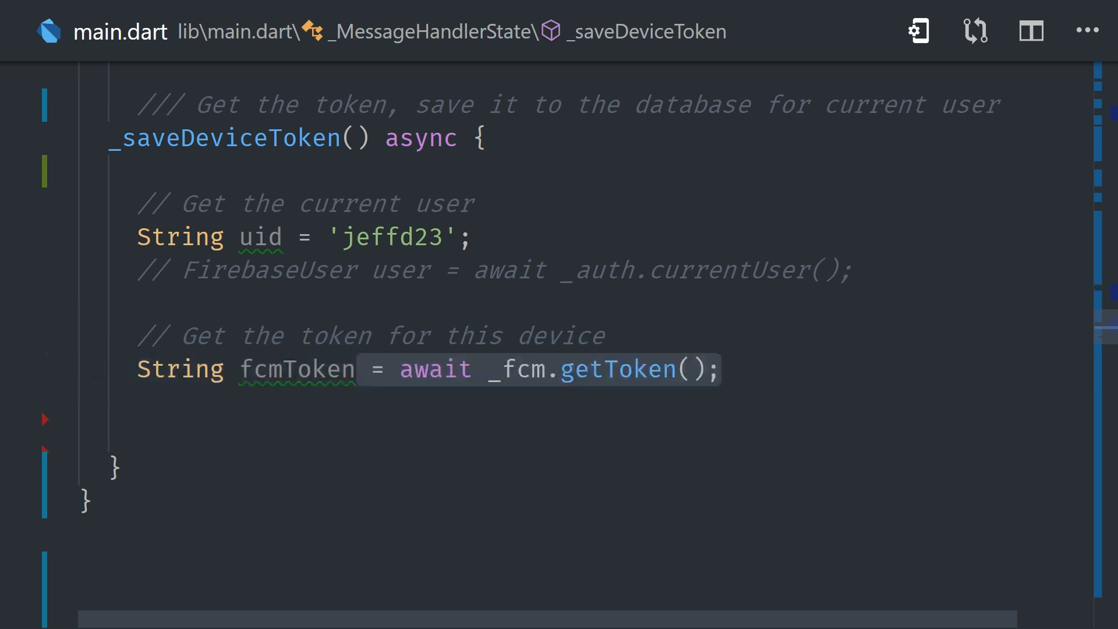
pyautogui.write('// Save it to Firestore')
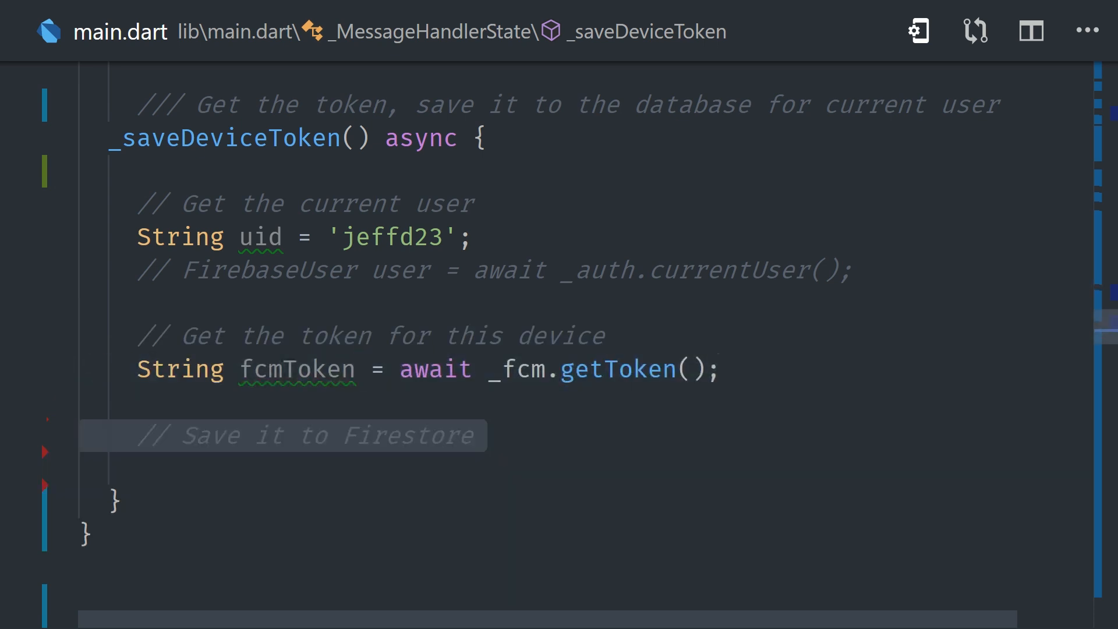
pyautogui.write('if (fcmToken != null) {')
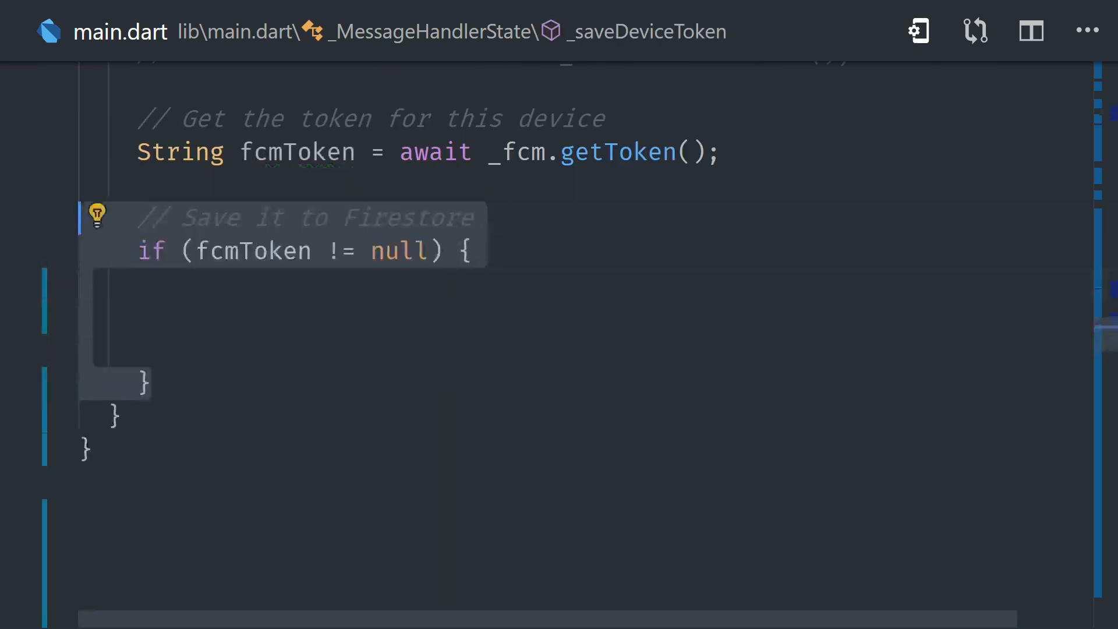
pyautogui.write('var tokenRef = _db')
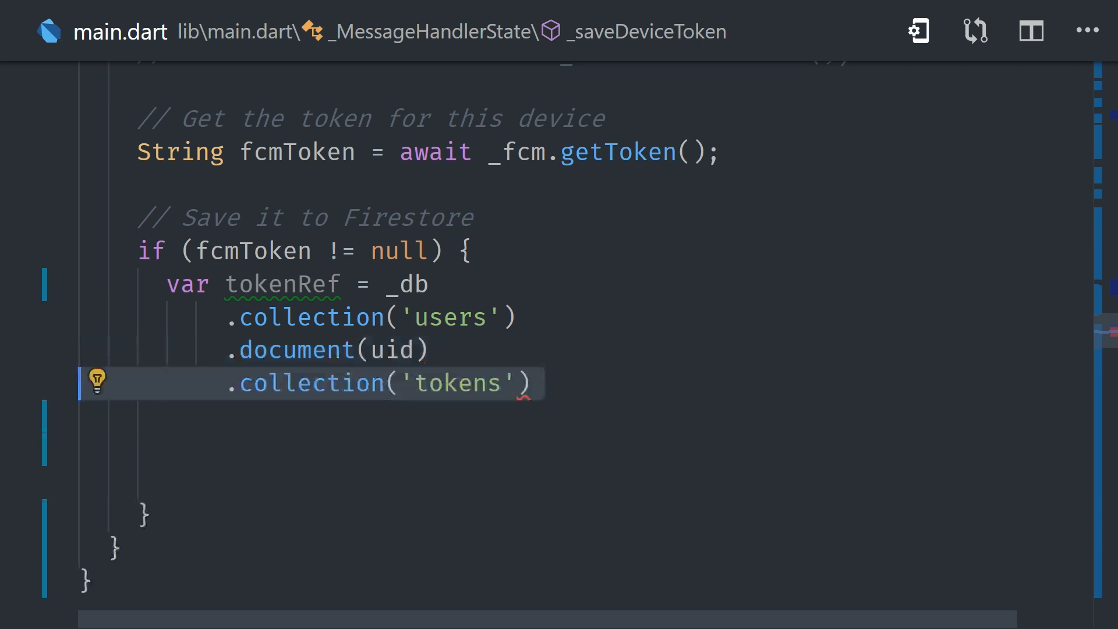
pyautogui.write('.document(fcmToken);')
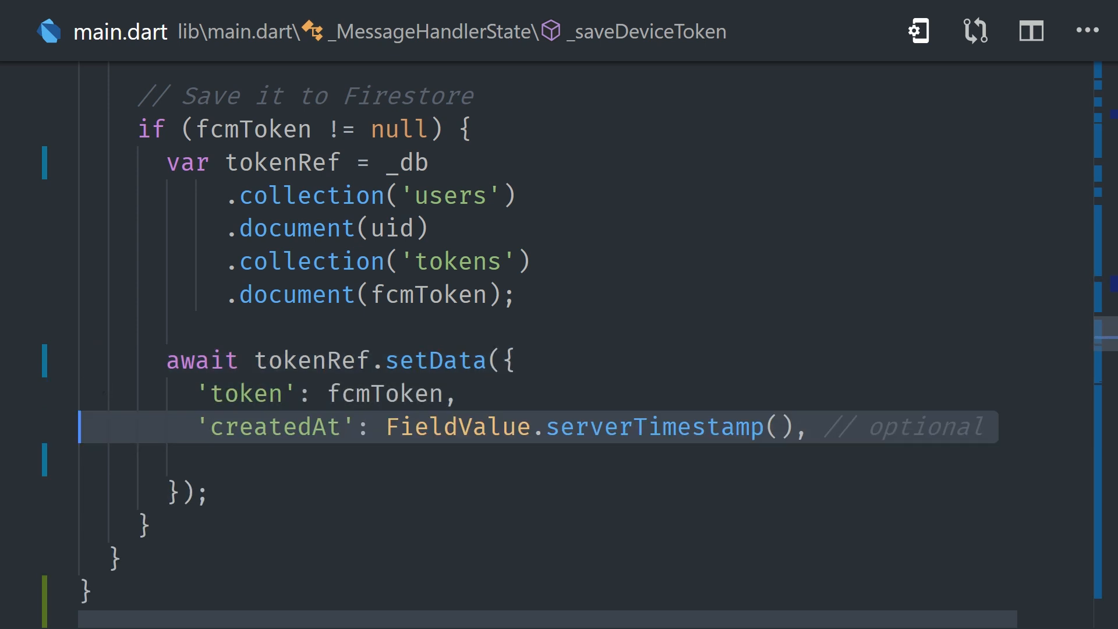
pyautogui.write("'platform': Platform.operatingSystem // optional")
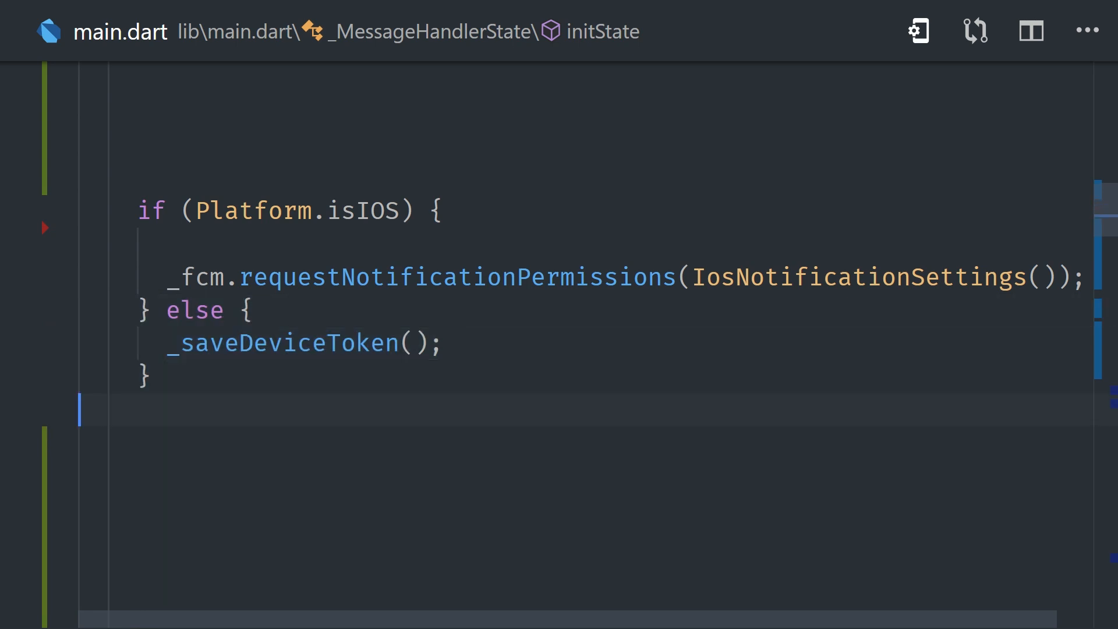
# - On iOS, call _saveDeviceToken() from the onIosSettingsRegistered listener stored in iosSubscription
pyautogui.click(444, 343)
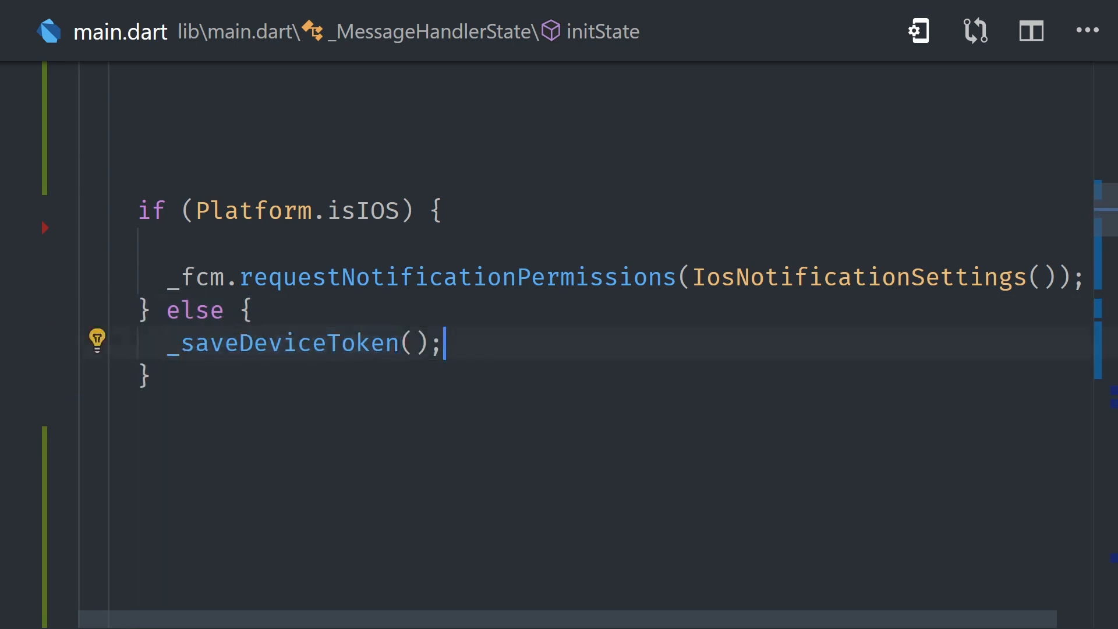
pyautogui.write('iosSubscription = _fcm.onIosSettingsRegistered.listen((data) {')
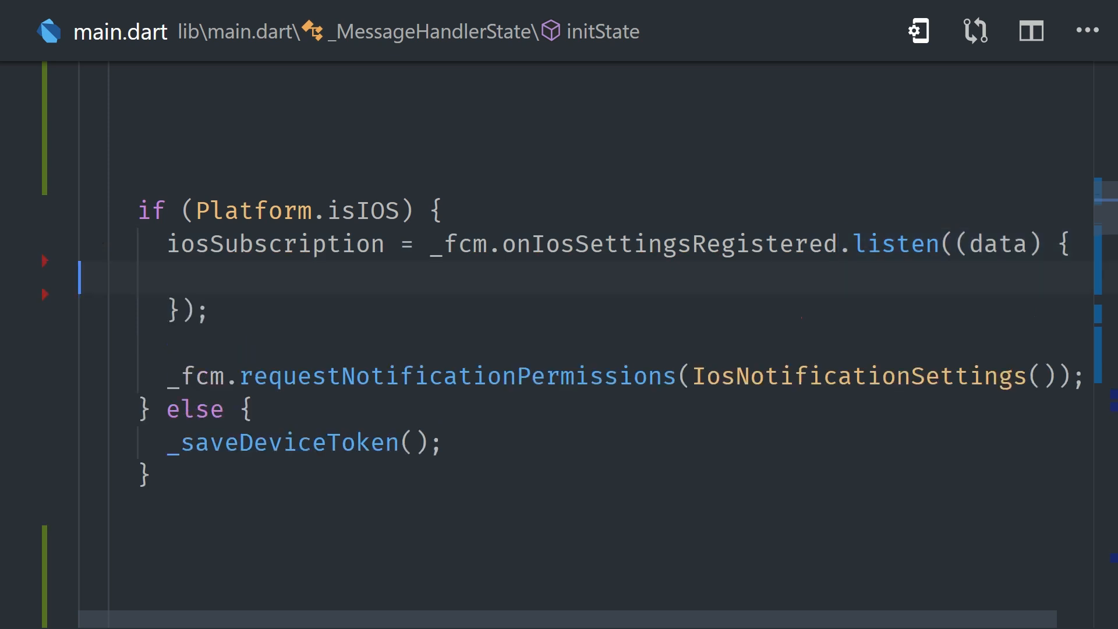
pyautogui.write('_saveDeviceToken();')
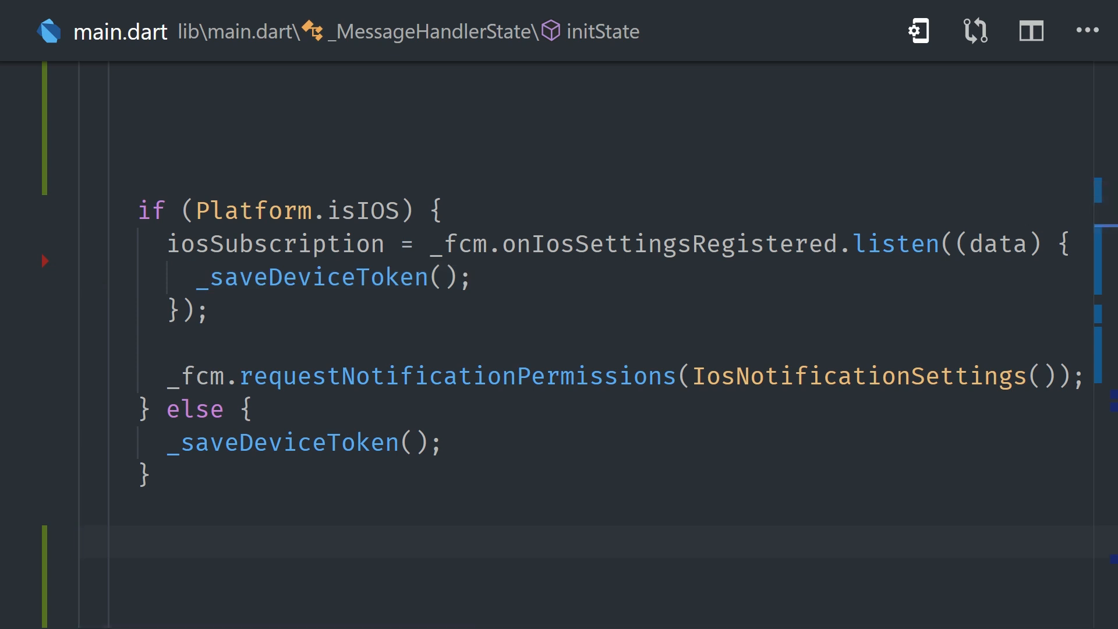
pyautogui.click(919, 31)
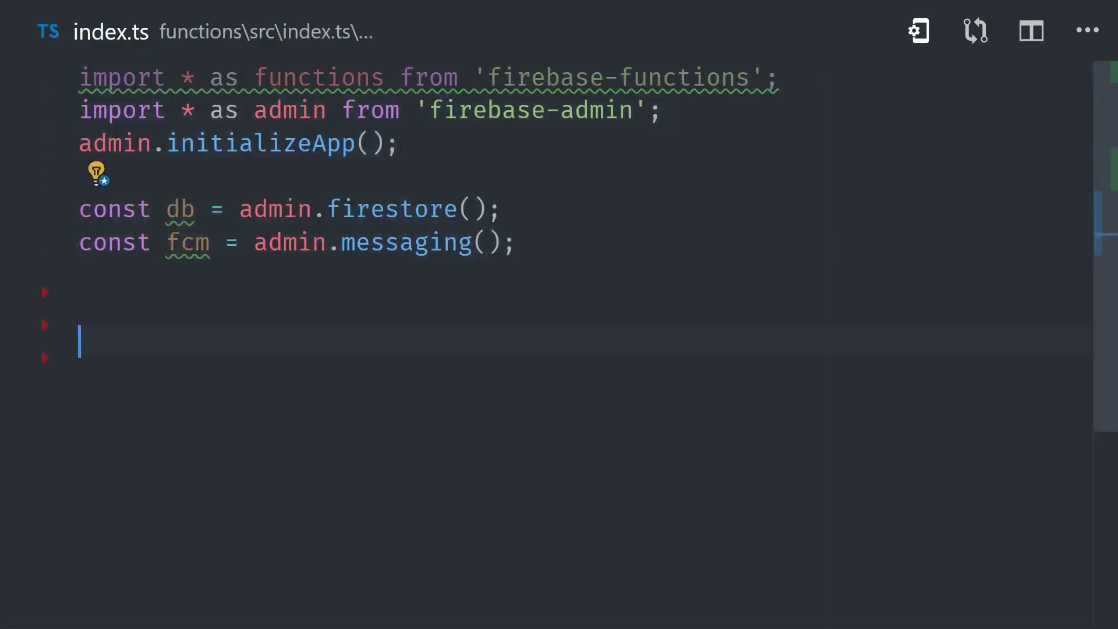
# - Export sendToTopic as an onCreate trigger on 'puppies/{puppyId}' reading snapshot data into puppy
pyautogui.write('export const sendToTopic = functions.firestore')
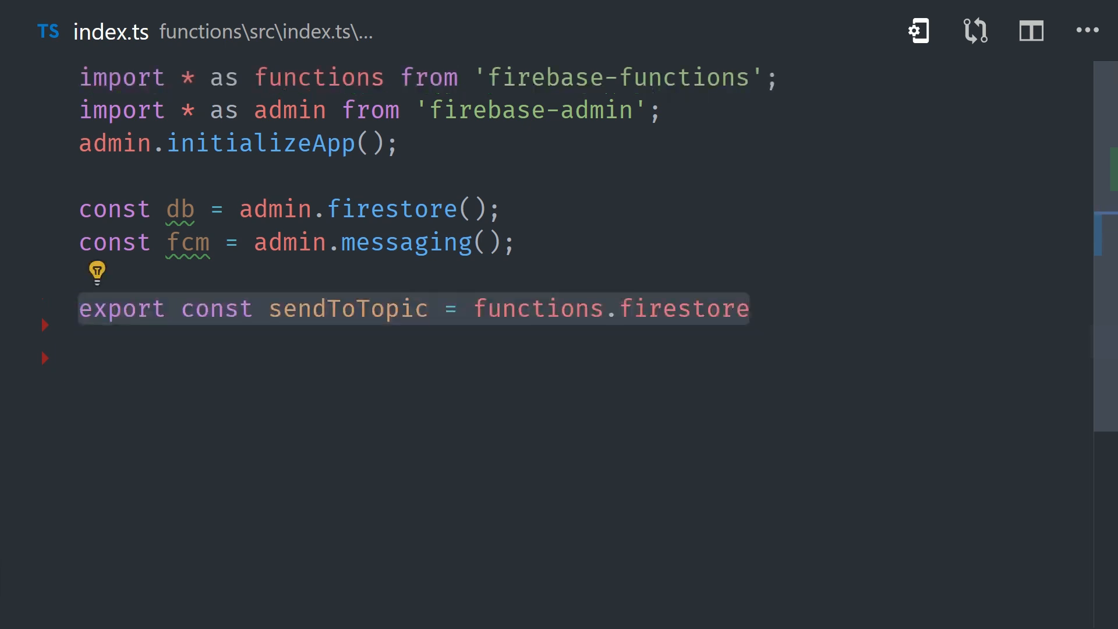
pyautogui.scroll(-3)
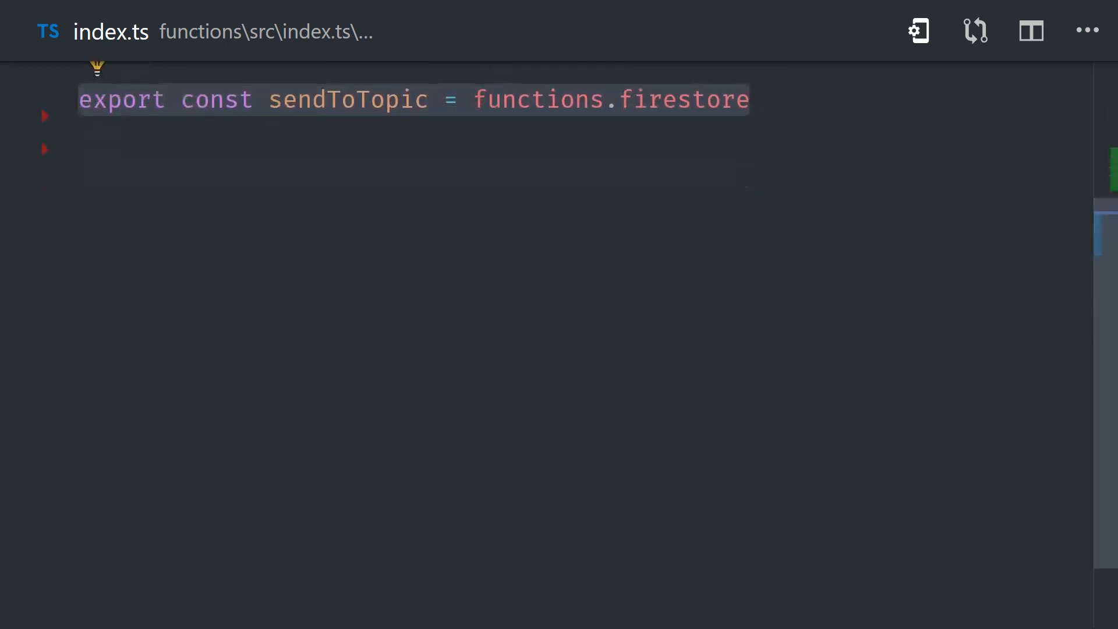
pyautogui.write(".document('puppies/{puppyId}')")
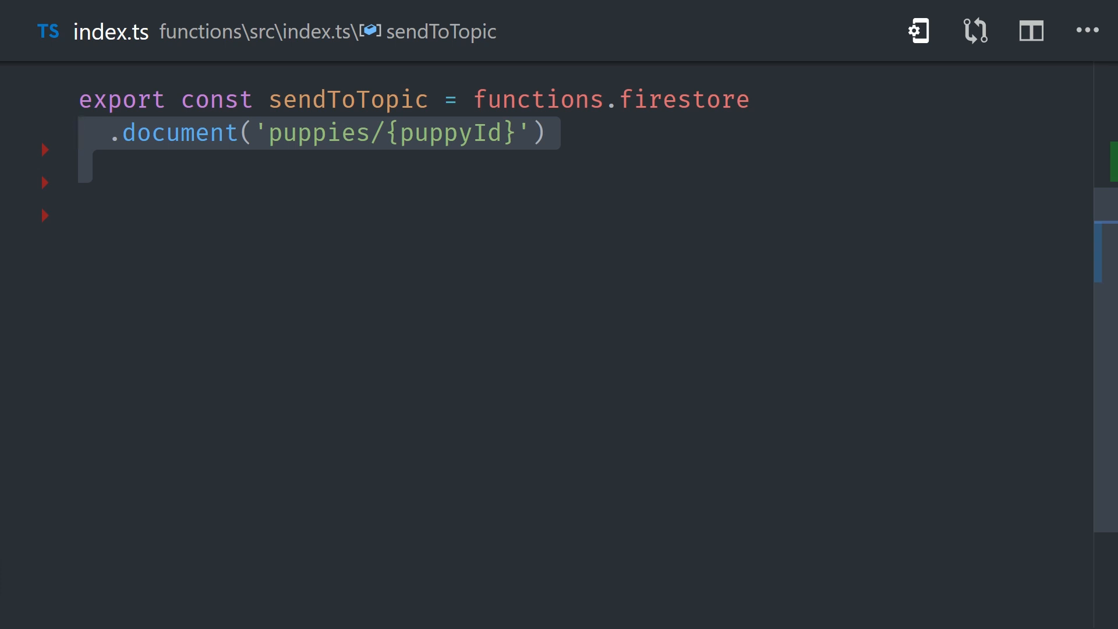
pyautogui.write('.onCreate(async snapshot => {')
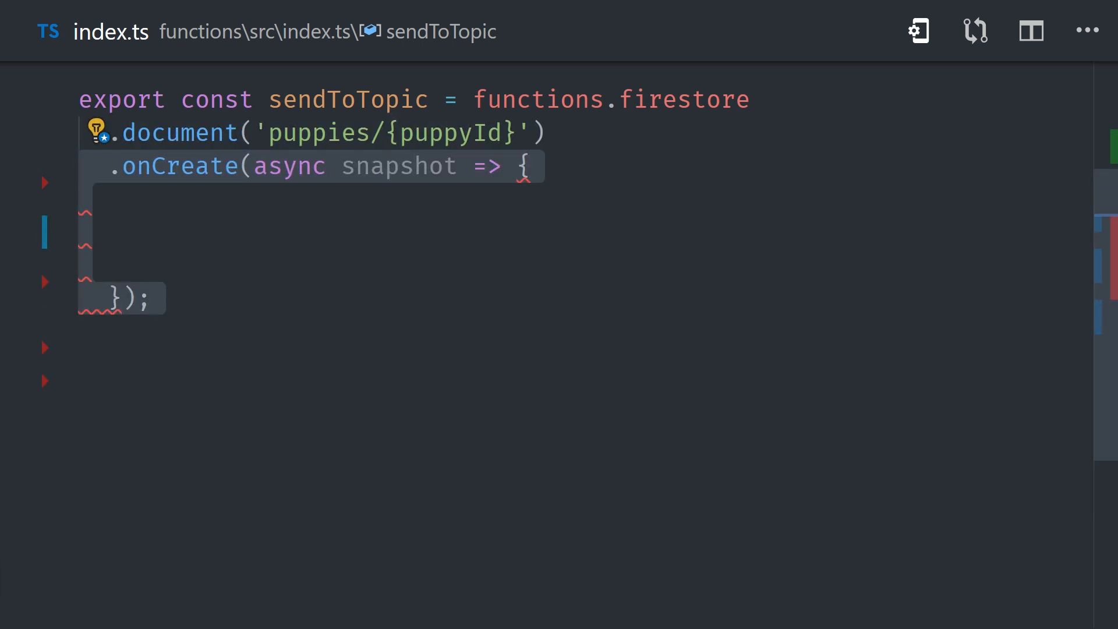
pyautogui.write('const puppy = snapshot.data();')
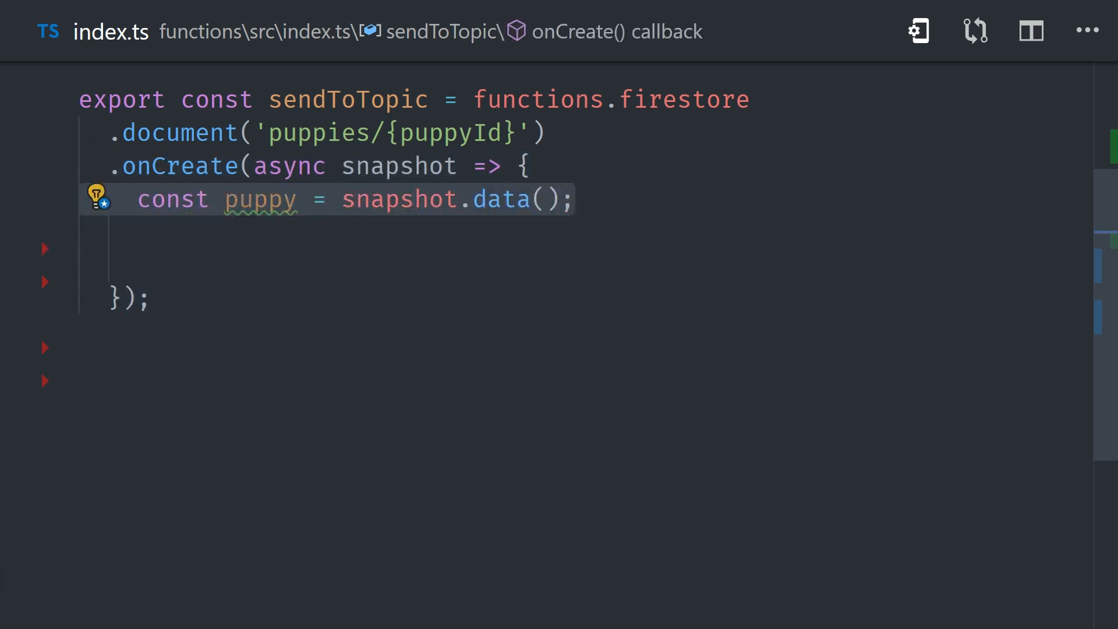
# - Build a payload titled 'New Puppy!' with the name, 'is ready for adoption', and FLUTTER_NOTIFICATION_CLICK
pyautogui.write('const payload = {')
pyautogui.write('notification: {')
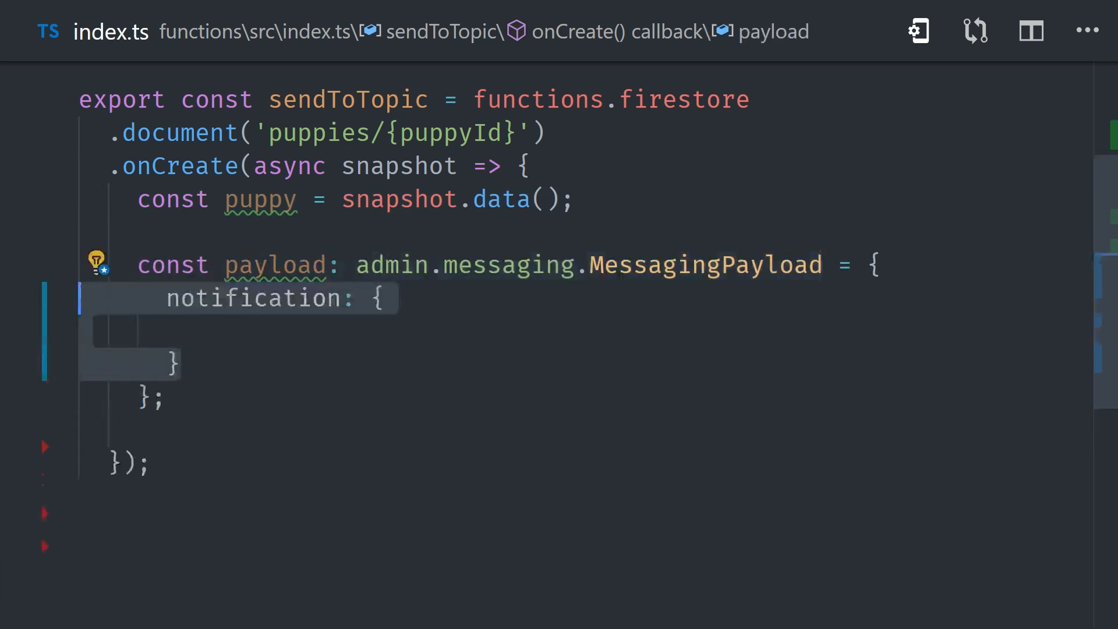
pyautogui.write("title: 'New Puppy!',")
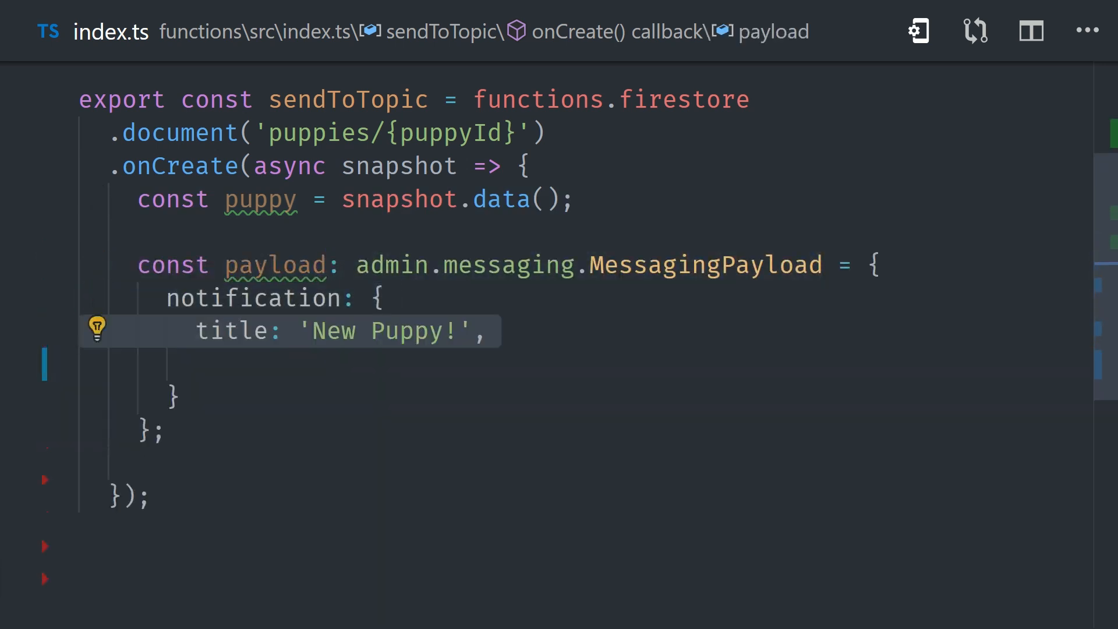
pyautogui.write('body: `${puppy.name}`,')
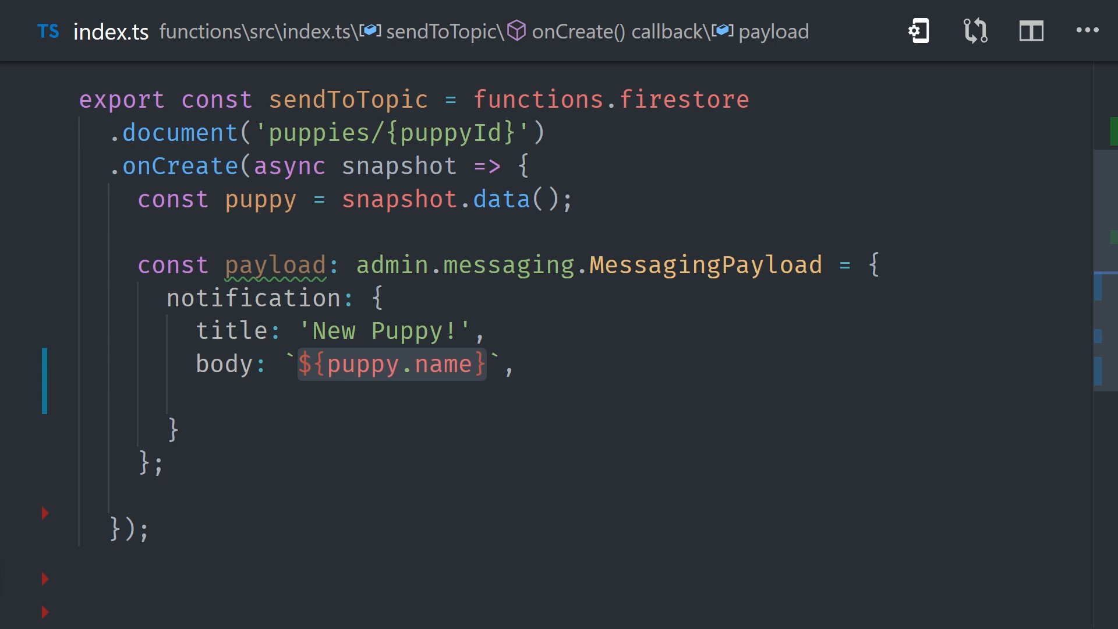
pyautogui.write('is ready for adoption')
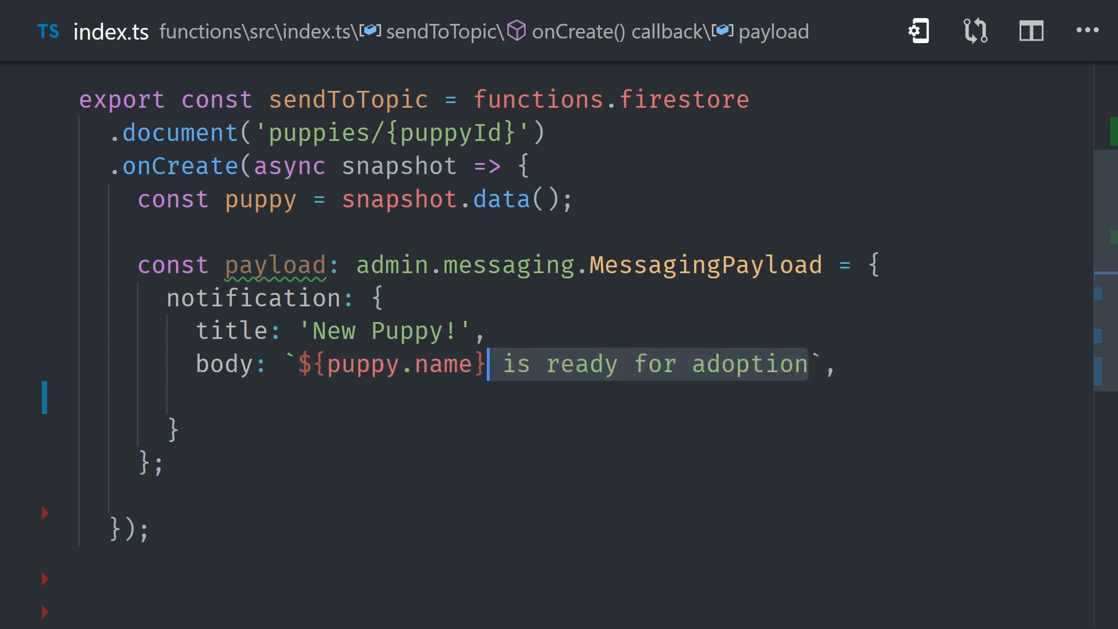
pyautogui.write('clickAction:')
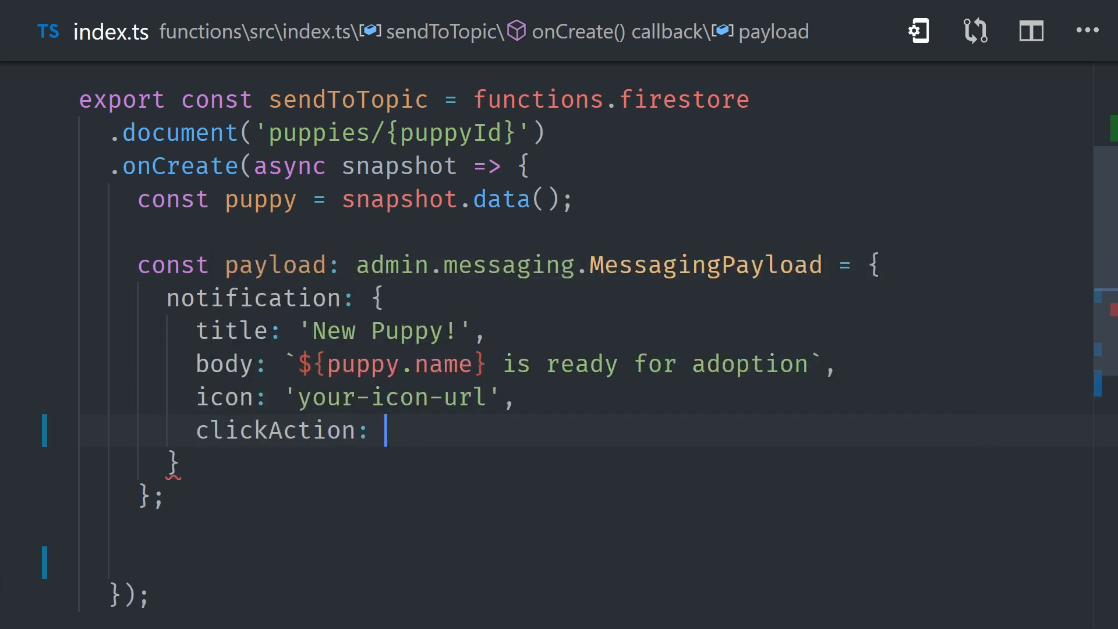
pyautogui.write("'F'")
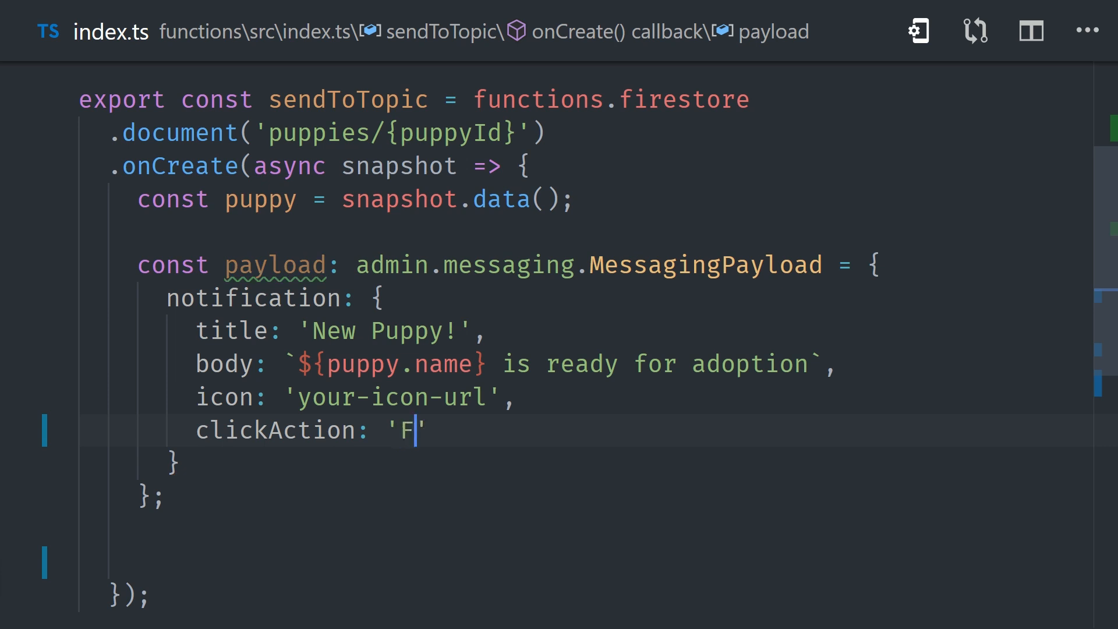
pyautogui.click(919, 31)
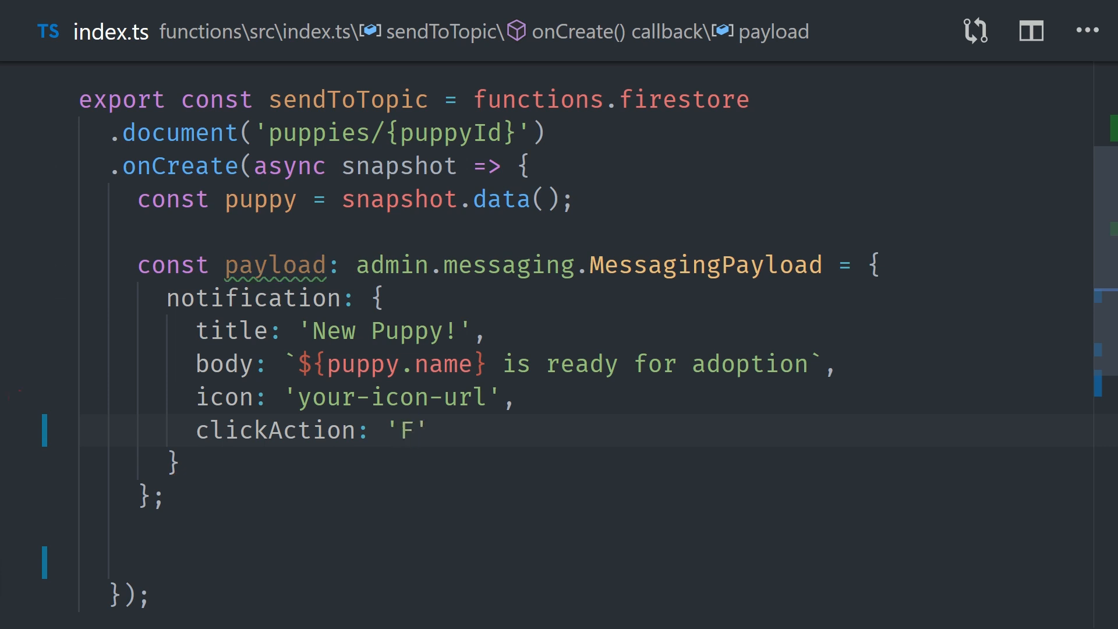
pyautogui.write('LUTTER')
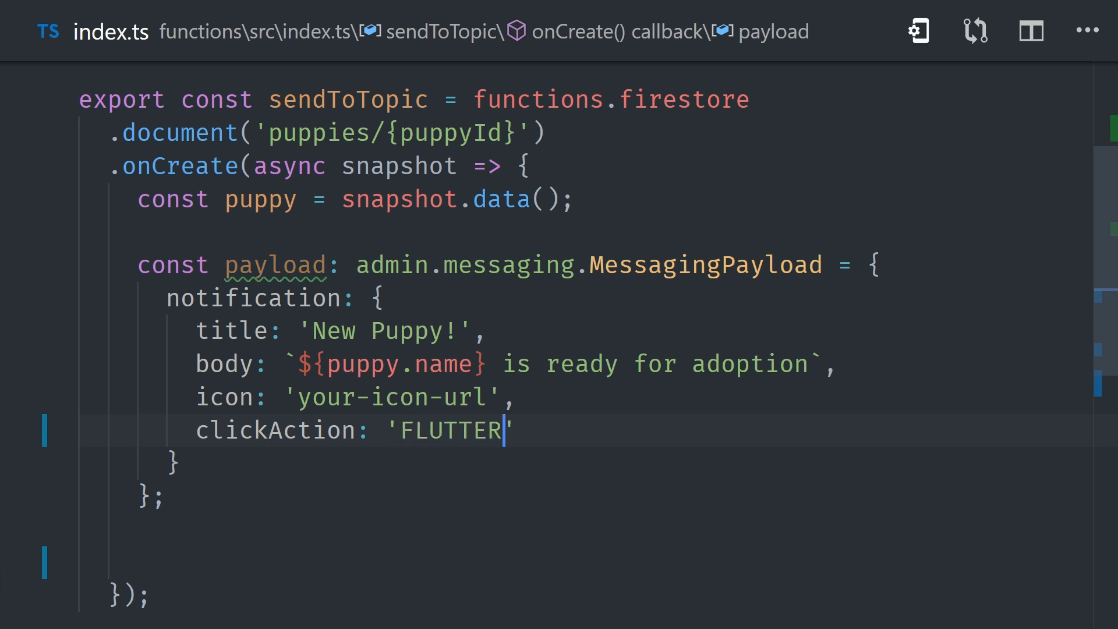
pyautogui.write('_NOT')
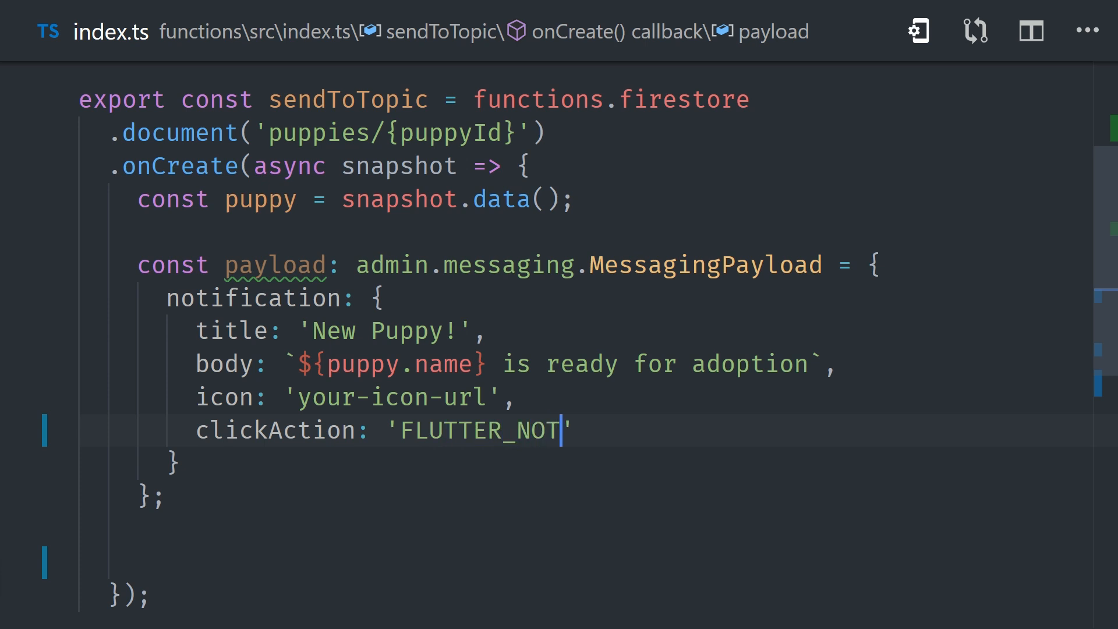
pyautogui.write('IFICATION')
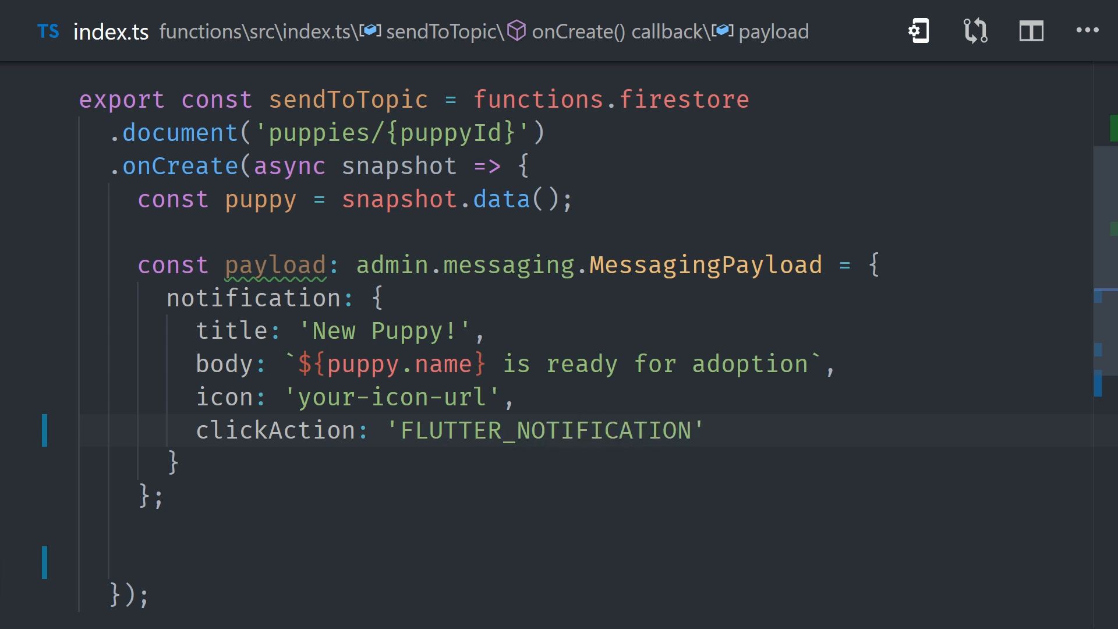
pyautogui.write('_CLICK')
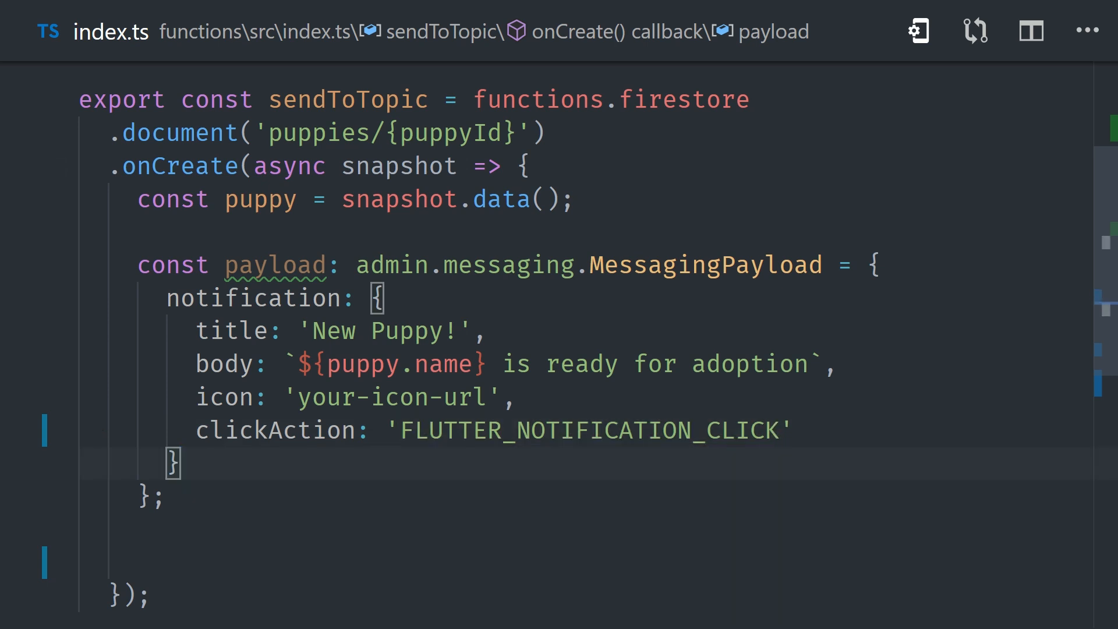
# - Return fcm.sendToTopic('puppies', payload)
pyautogui.scroll(-3)
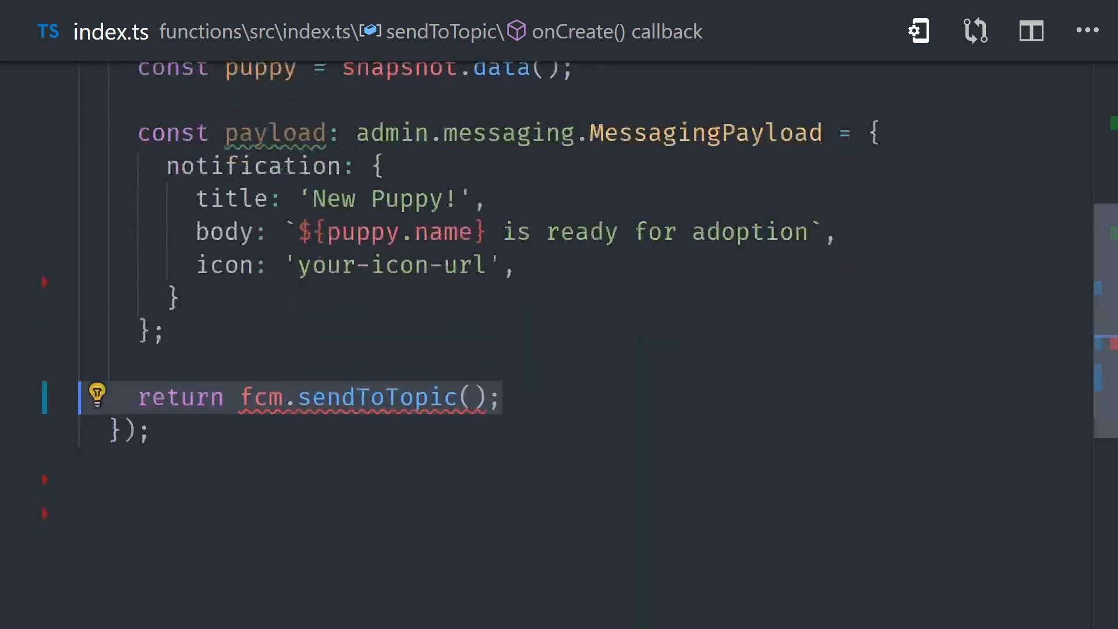
pyautogui.scroll(-3)
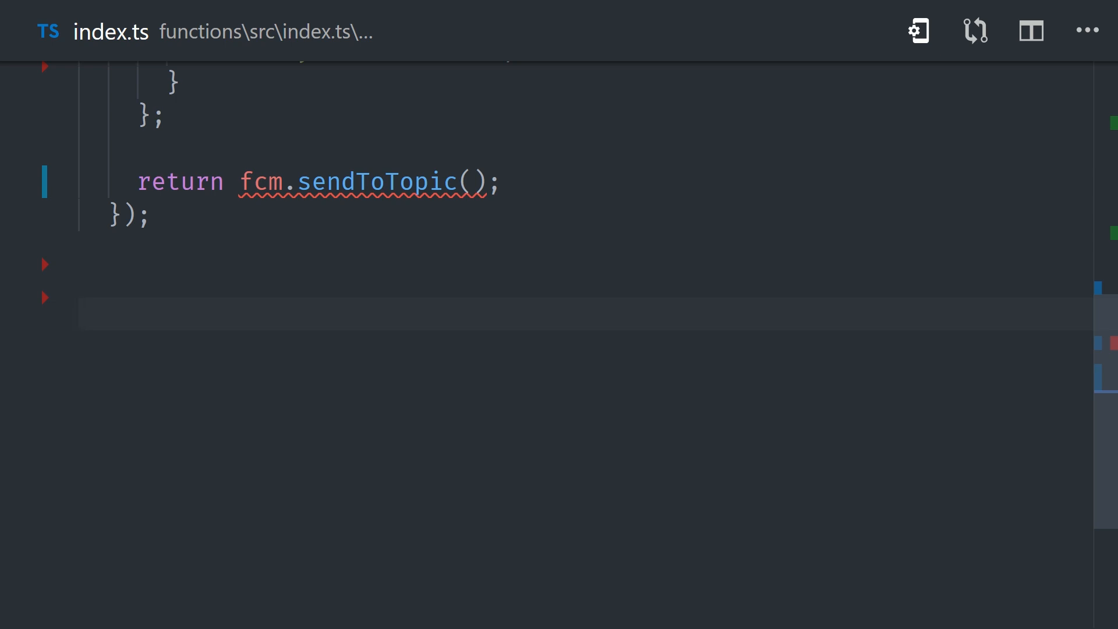
pyautogui.write("'puppies'")
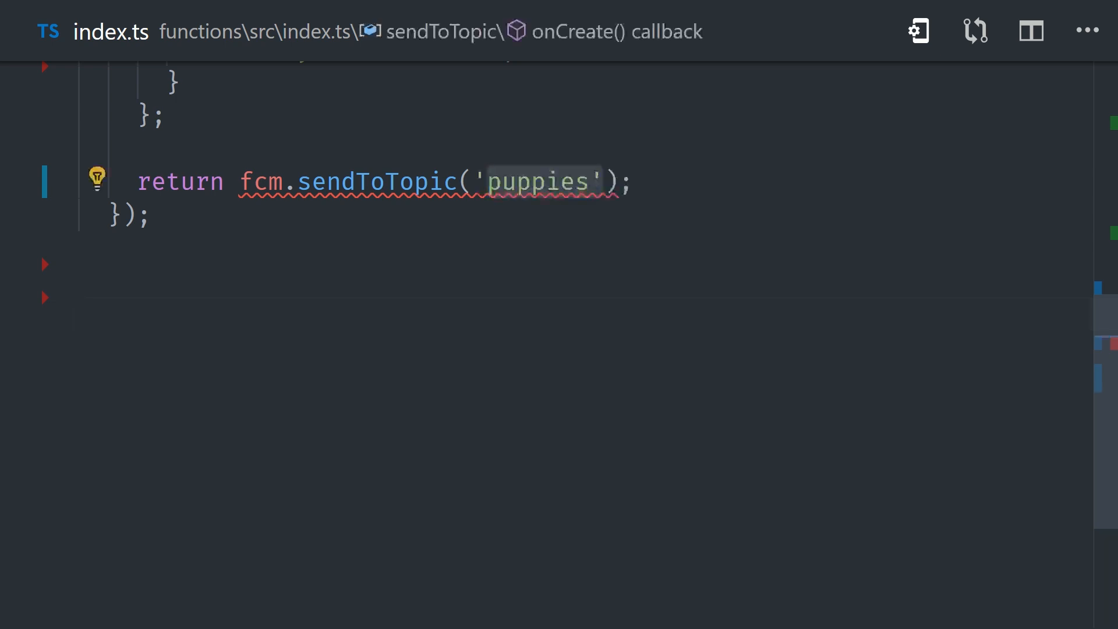
pyautogui.write(', payload')
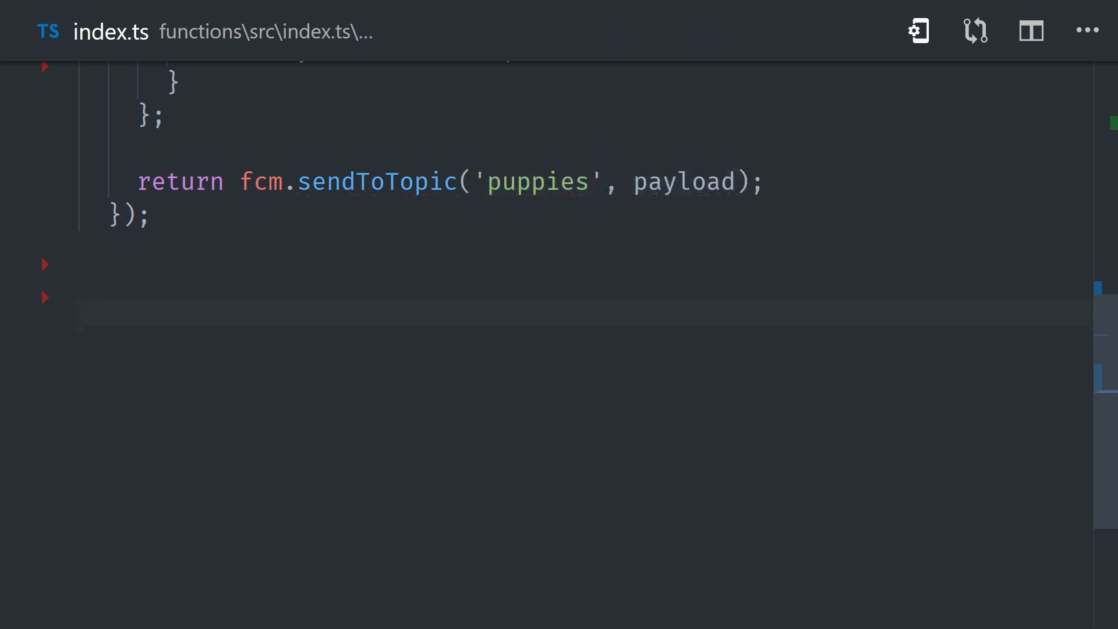
pyautogui.doubleClick(683, 181)
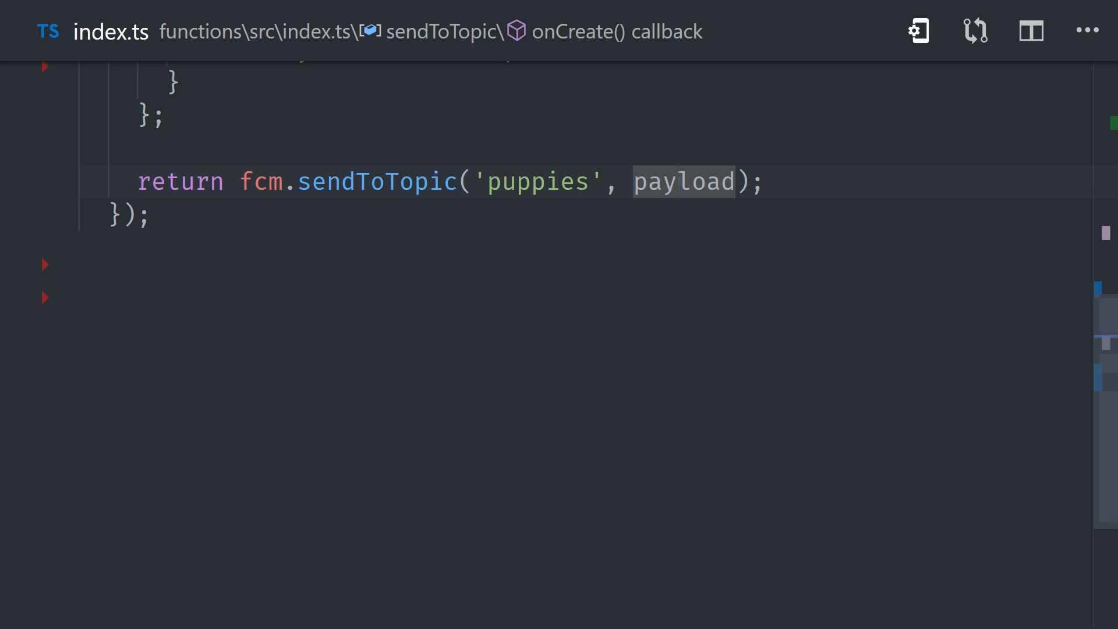
pyautogui.scroll(3)
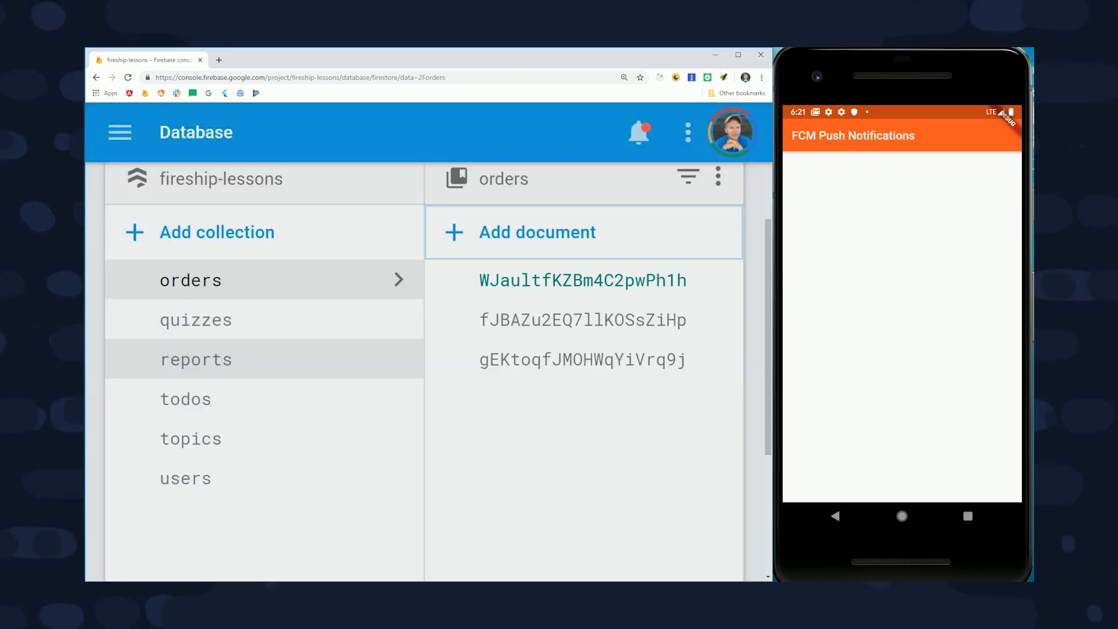
# - Open the orders collection in the Firestore Database view
pyautogui.click(582, 279)
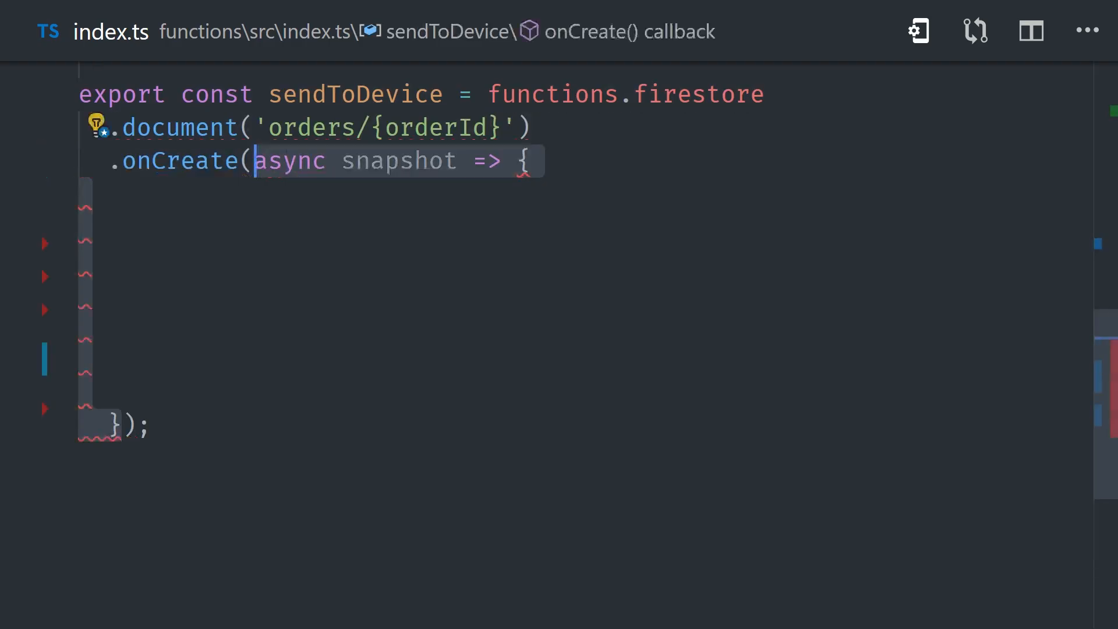
# - Read the order, map the seller's token document ids, and return fcm.sendToDevice(tokens, payload)
pyautogui.write('const order = snapshot.data();')
pyautogui.write(".collection('users")
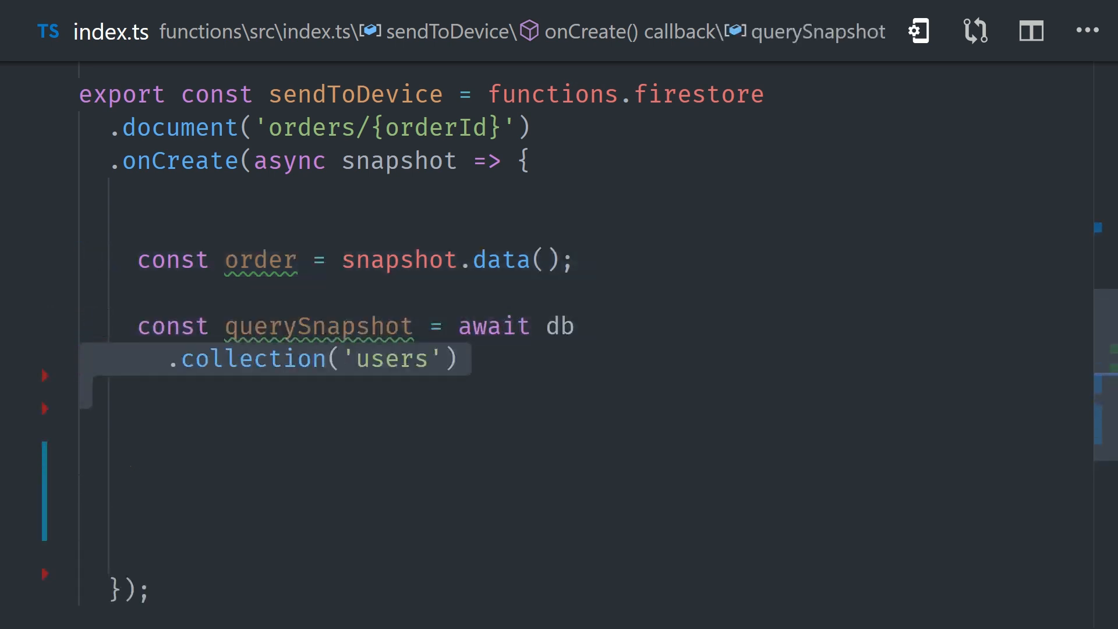
pyautogui.write('.doc(order.seller)')
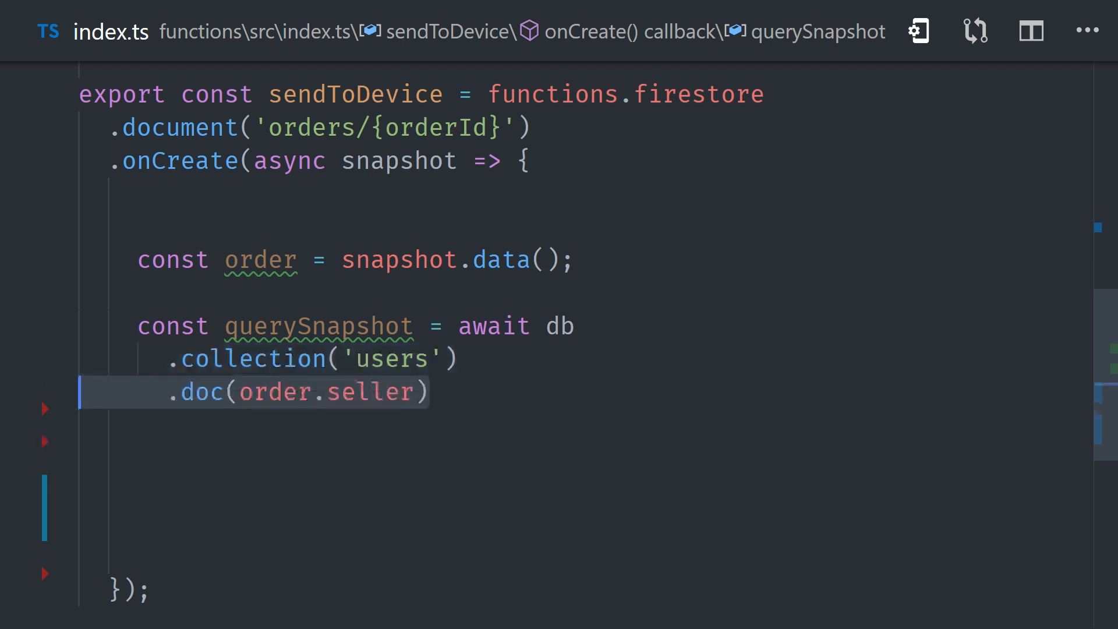
pyautogui.scroll(-3)
pyautogui.write(".collection('tokens")
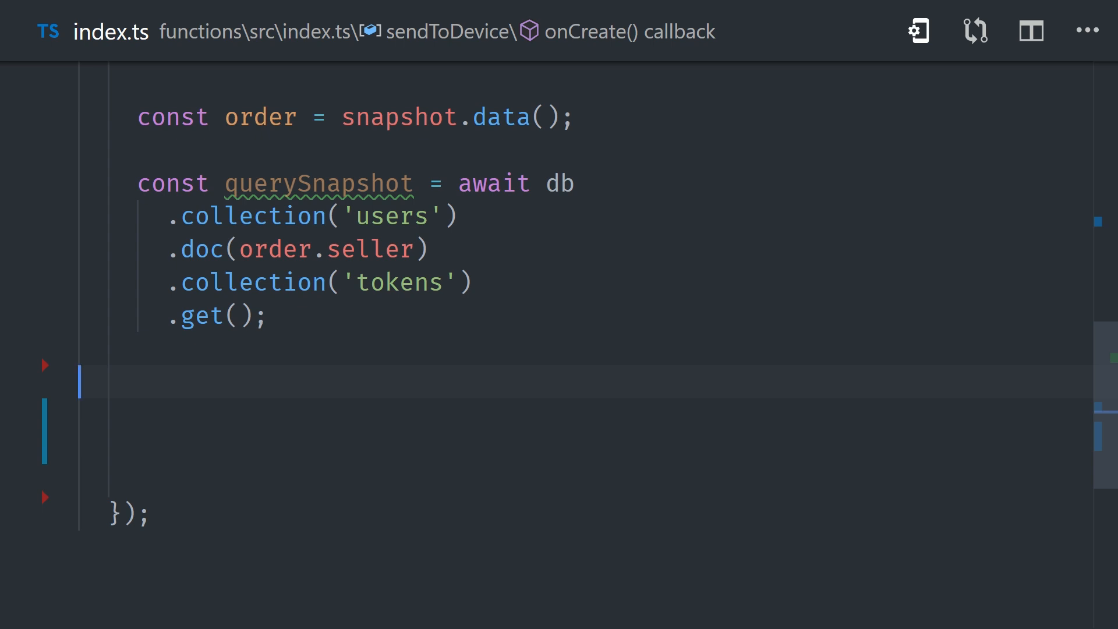
pyautogui.write('const tokens = querySnapshot.docs.map();')
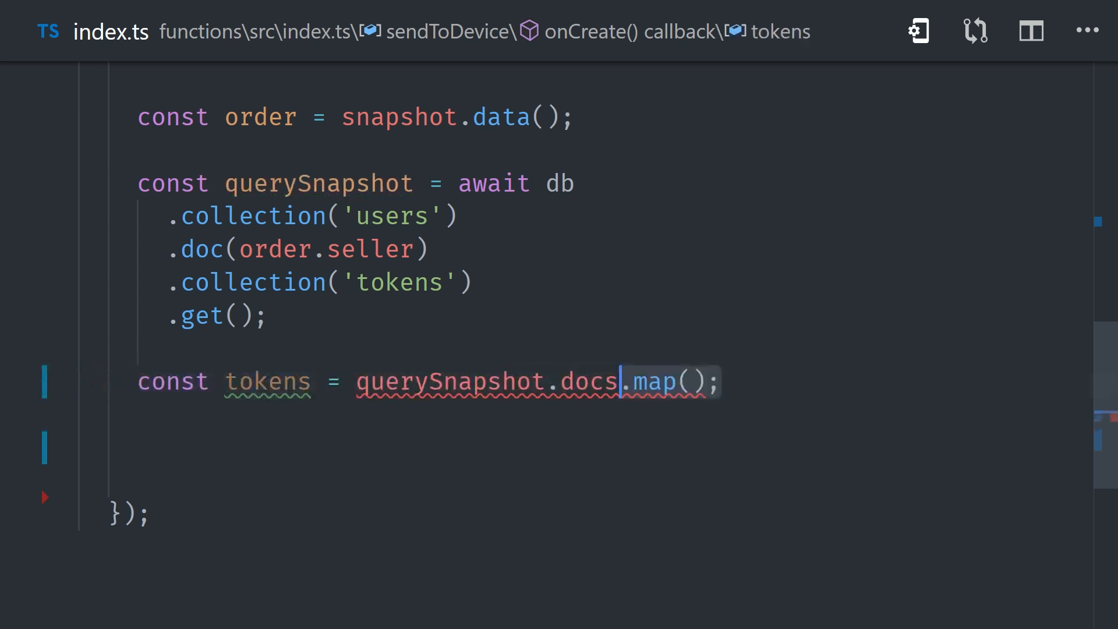
pyautogui.write('snap => snap.id')
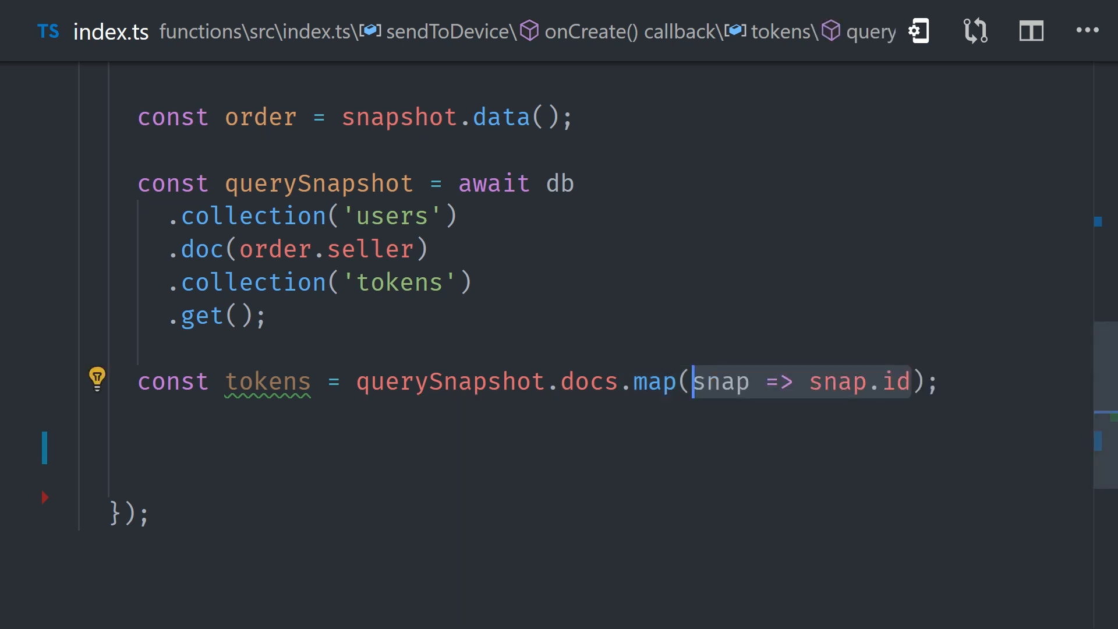
pyautogui.scroll(-3)
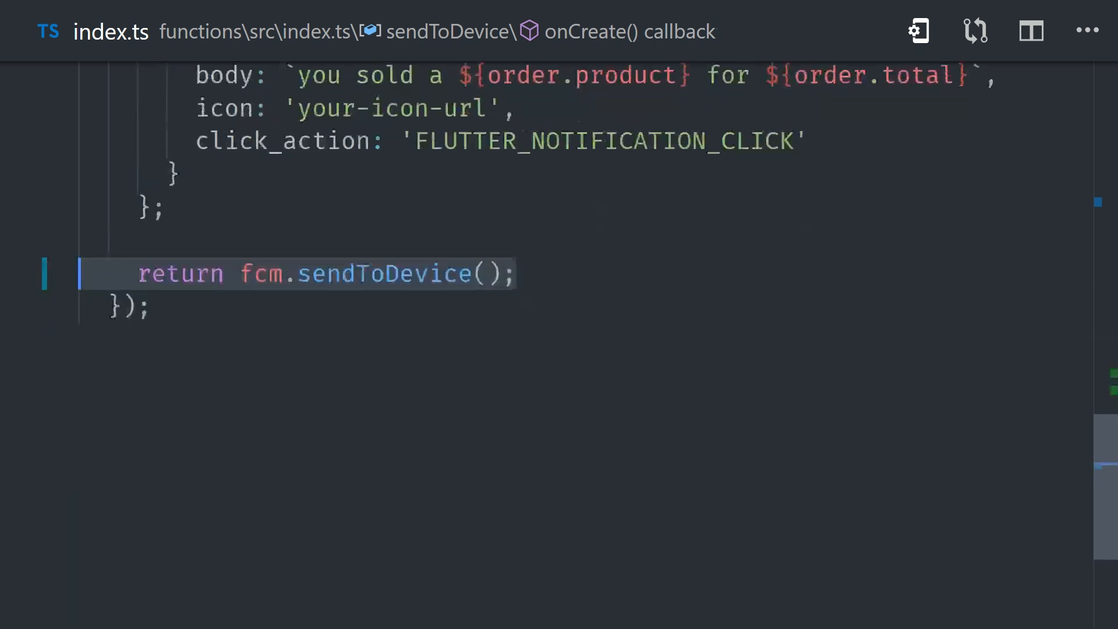
pyautogui.write('tokens')
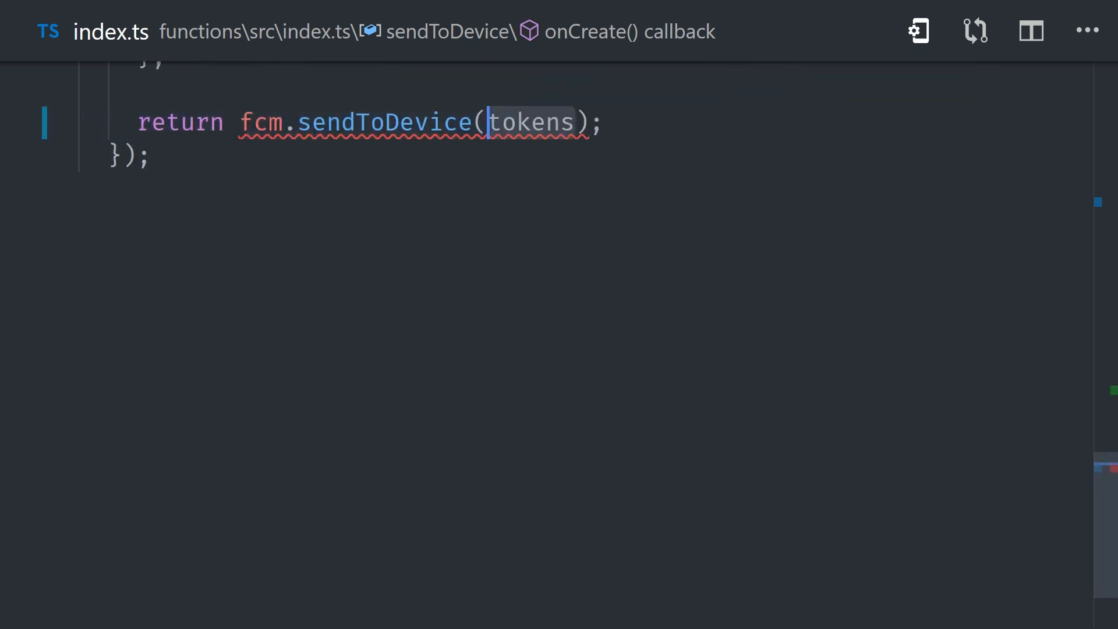
pyautogui.write(', payload')
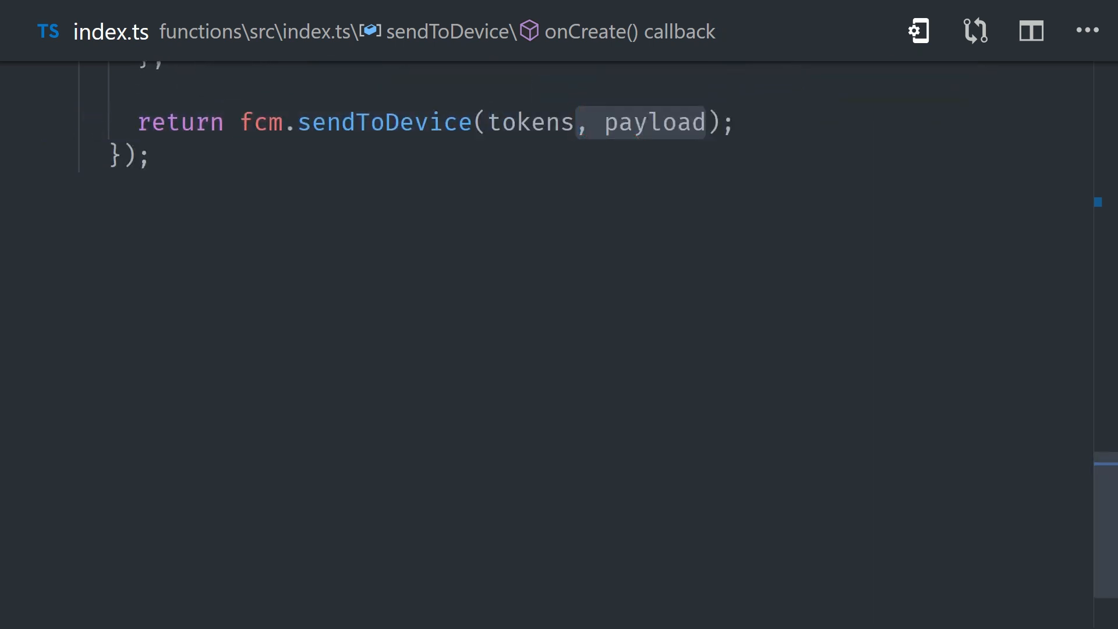